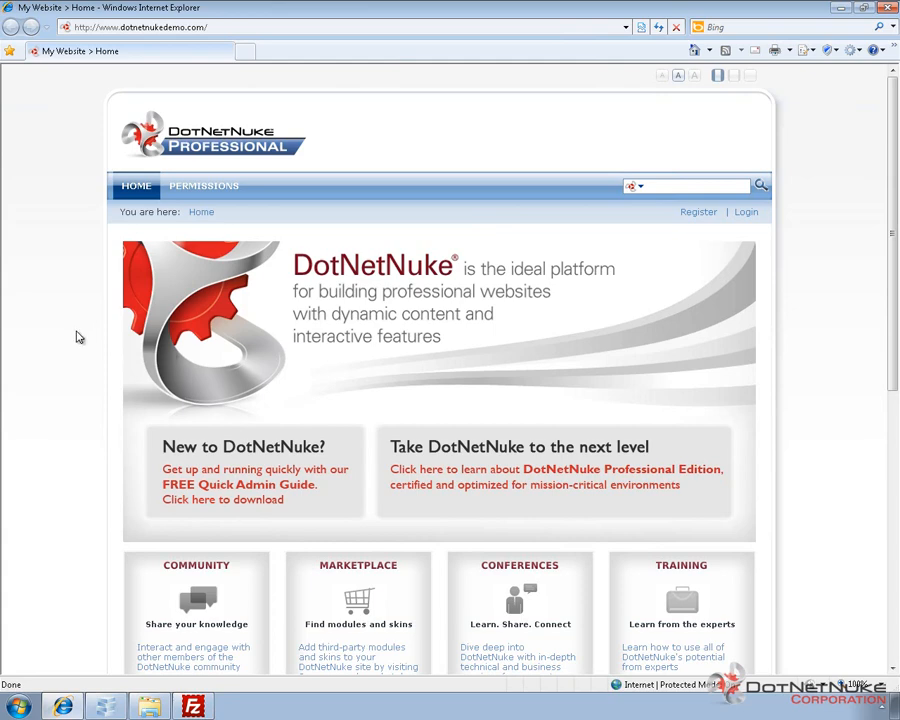
{"action": "mouse_move", "coordinate": [757, 222]}
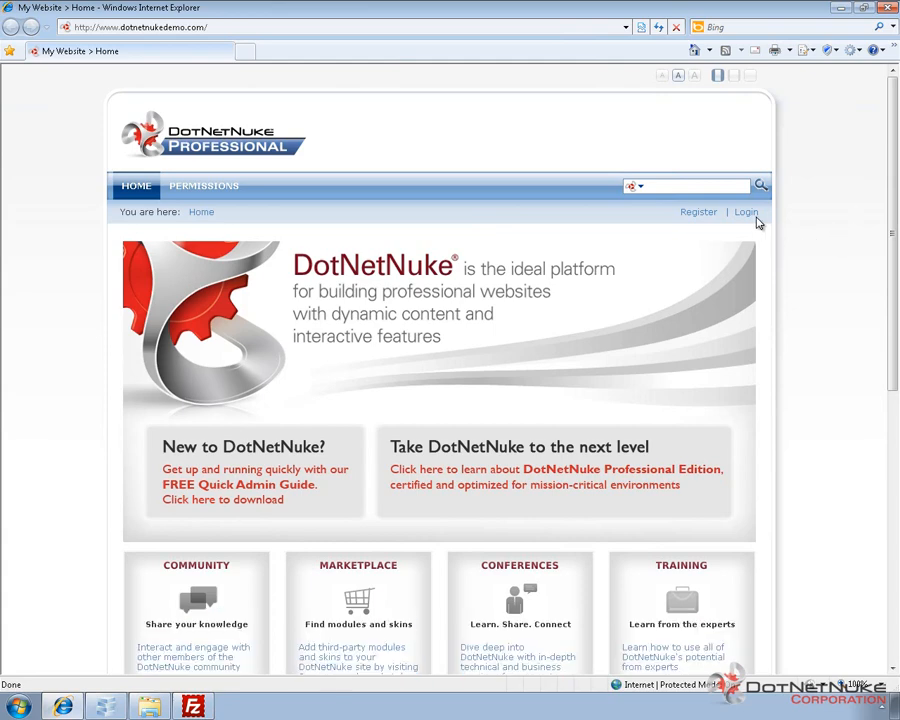
Step: Log in with the host account and view Host Settings showing version 05.06.01 (238)
{"action": "left_click", "coordinate": [746, 211]}
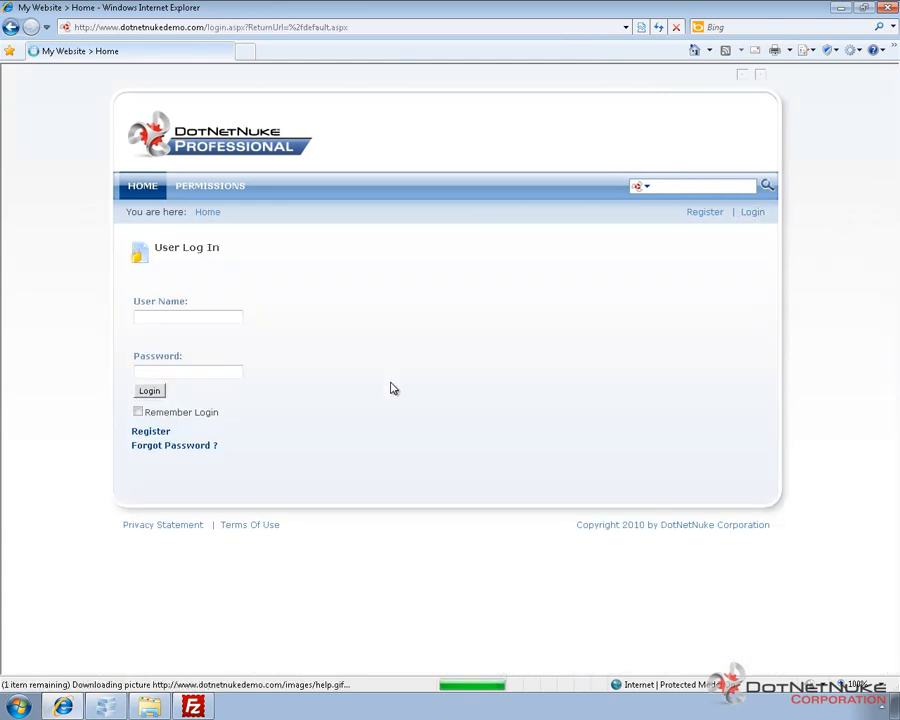
{"action": "type", "text": "host"}
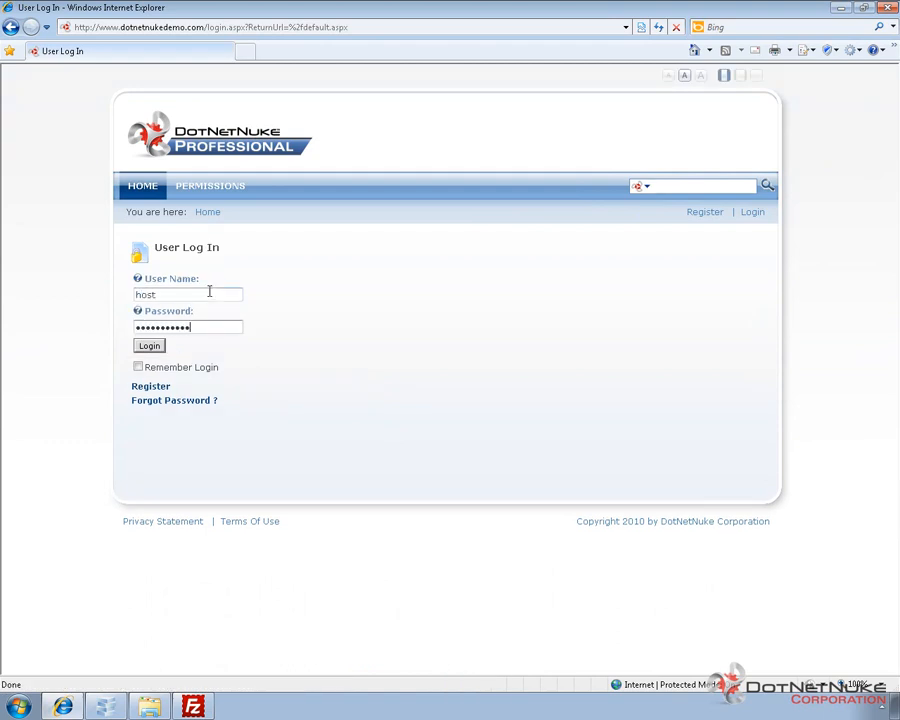
{"action": "mouse_move", "coordinate": [290, 313]}
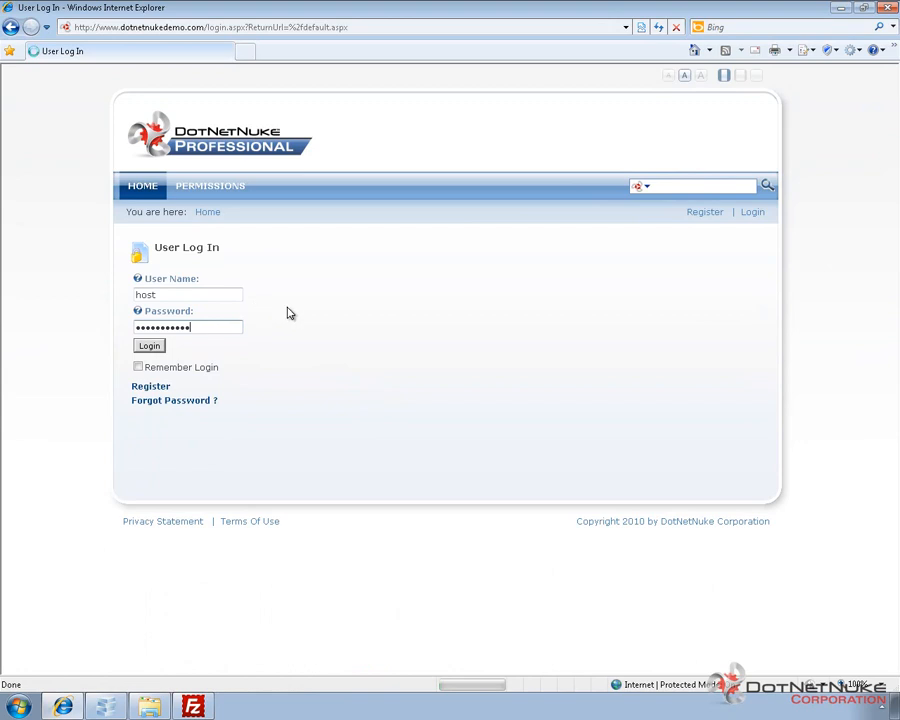
{"action": "left_click", "coordinate": [148, 345]}
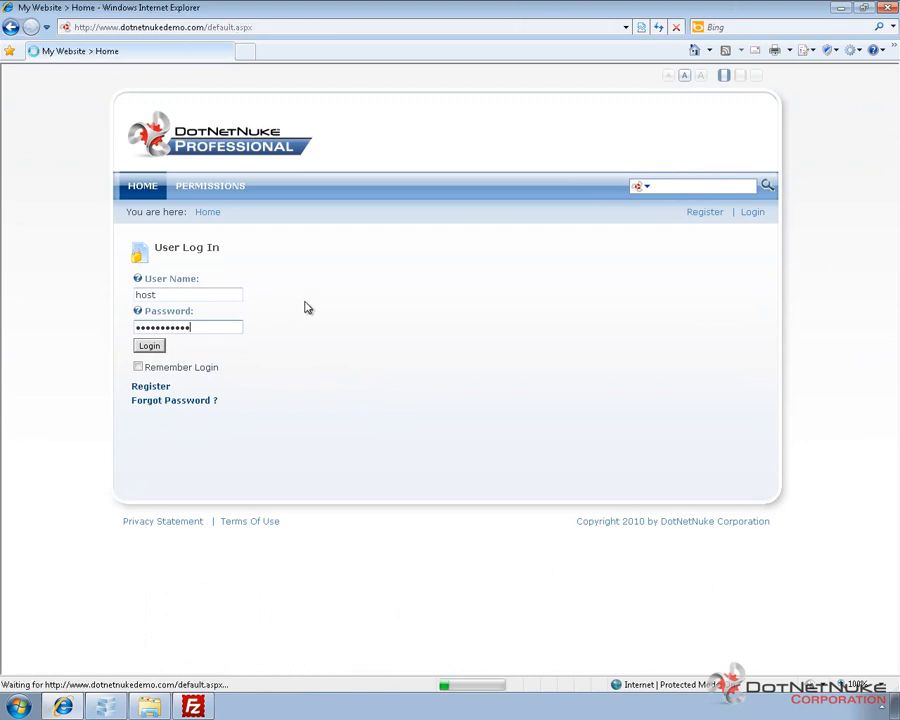
{"action": "left_click", "coordinate": [148, 345]}
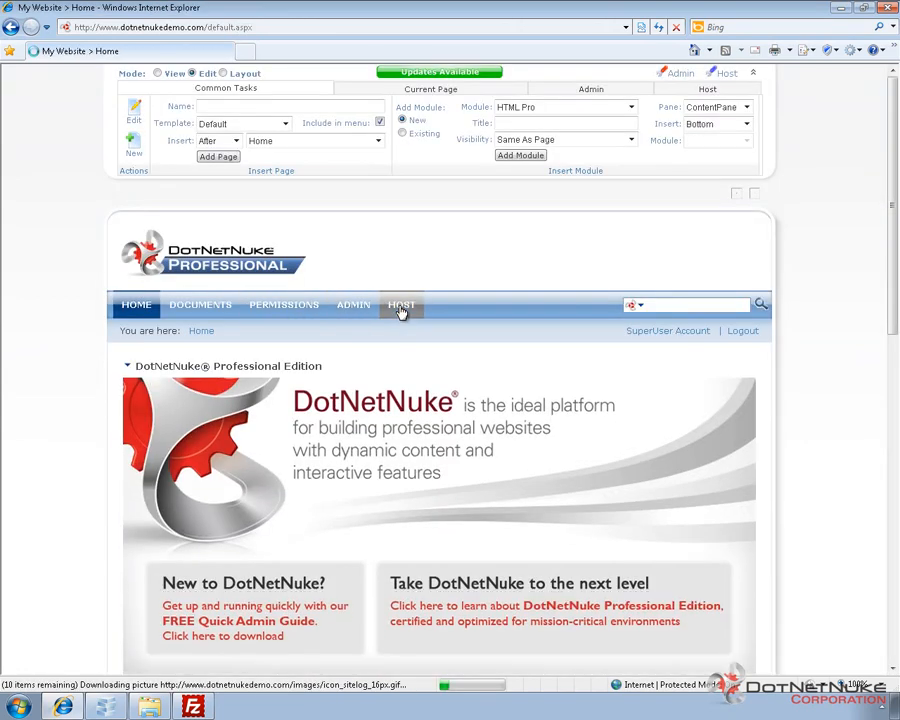
{"action": "left_click", "coordinate": [401, 305]}
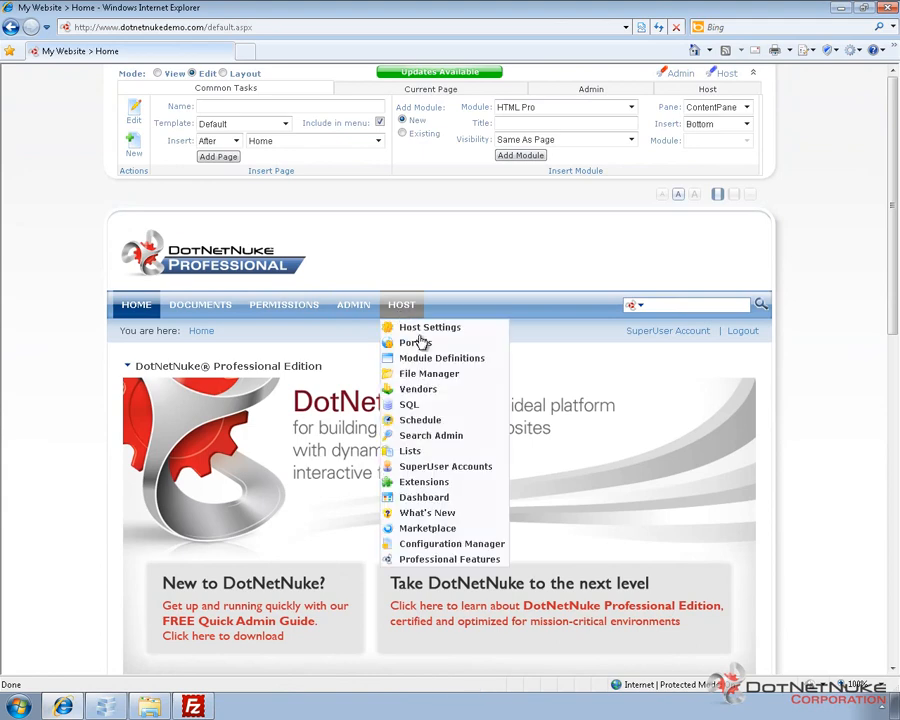
{"action": "mouse_move", "coordinate": [429, 327]}
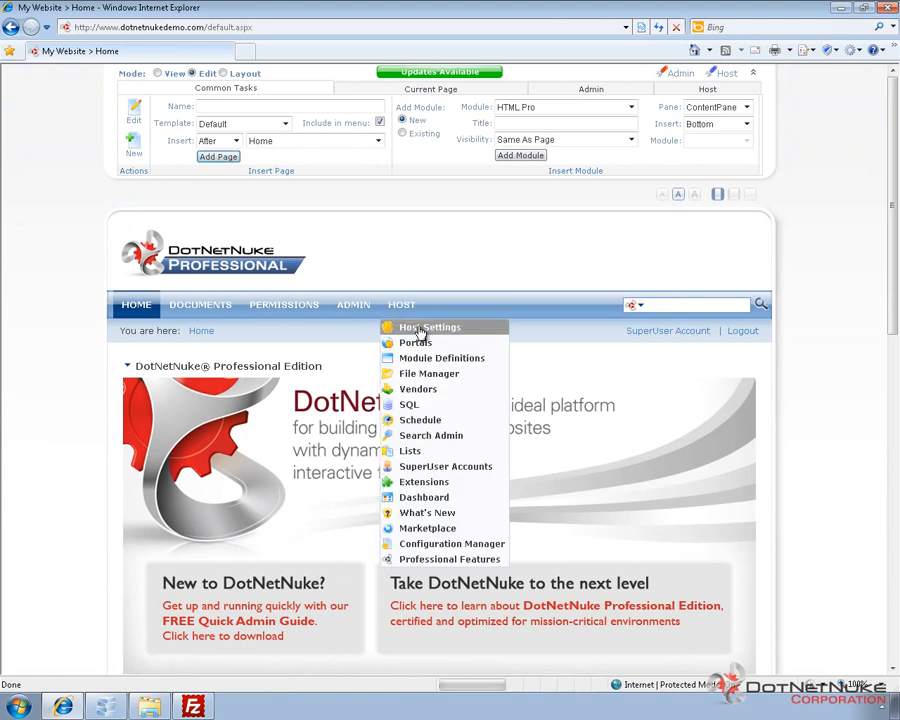
{"action": "left_click", "coordinate": [429, 327]}
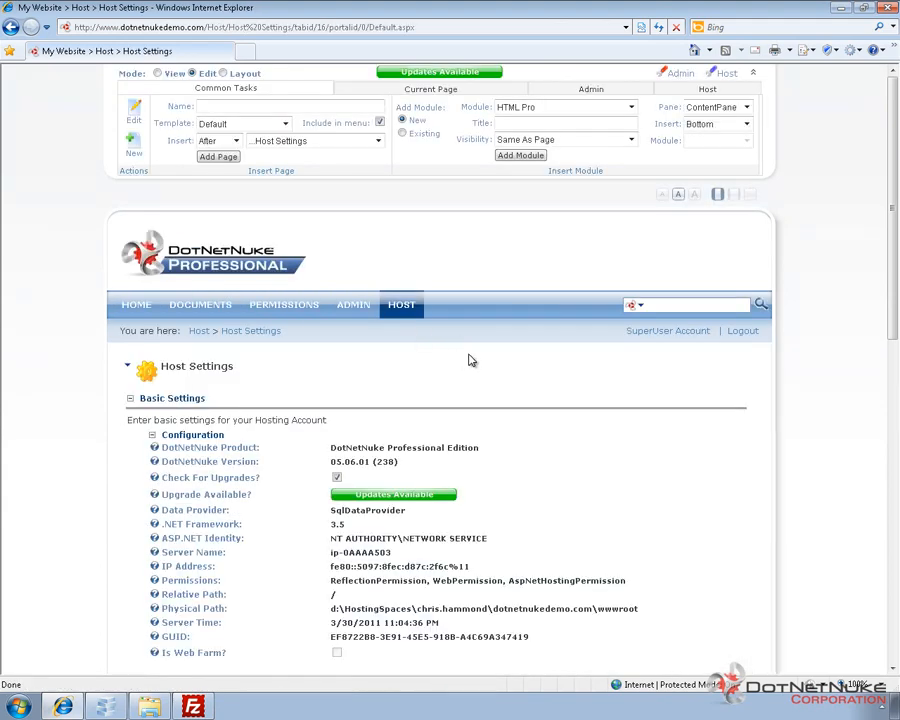
{"action": "double_click", "coordinate": [363, 461]}
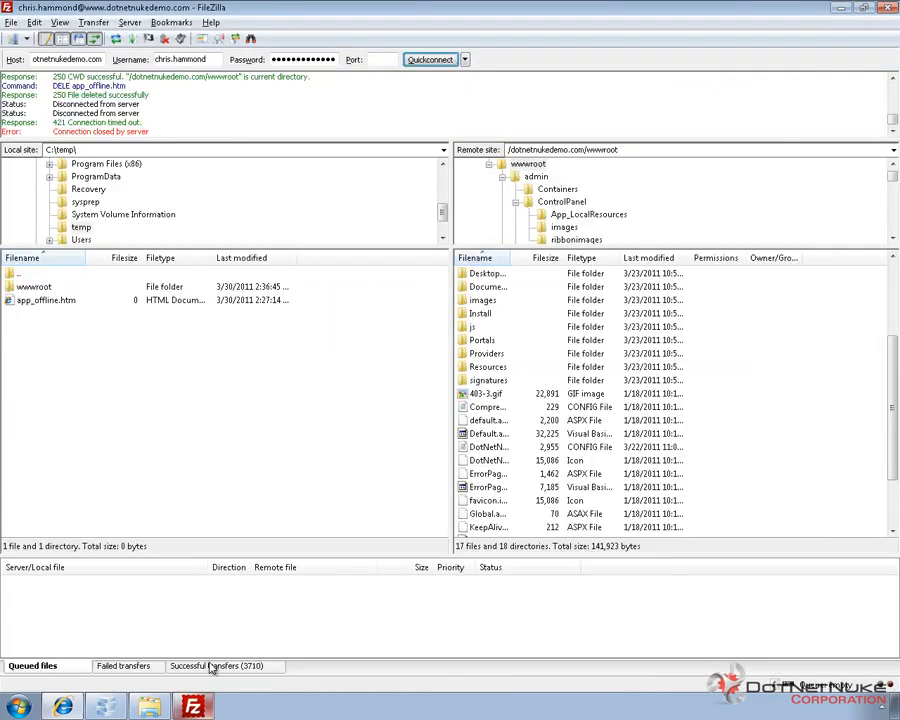
Step: Reconnect FileZilla to the web server and open the wwwroot folder
{"action": "left_click", "coordinate": [430, 59]}
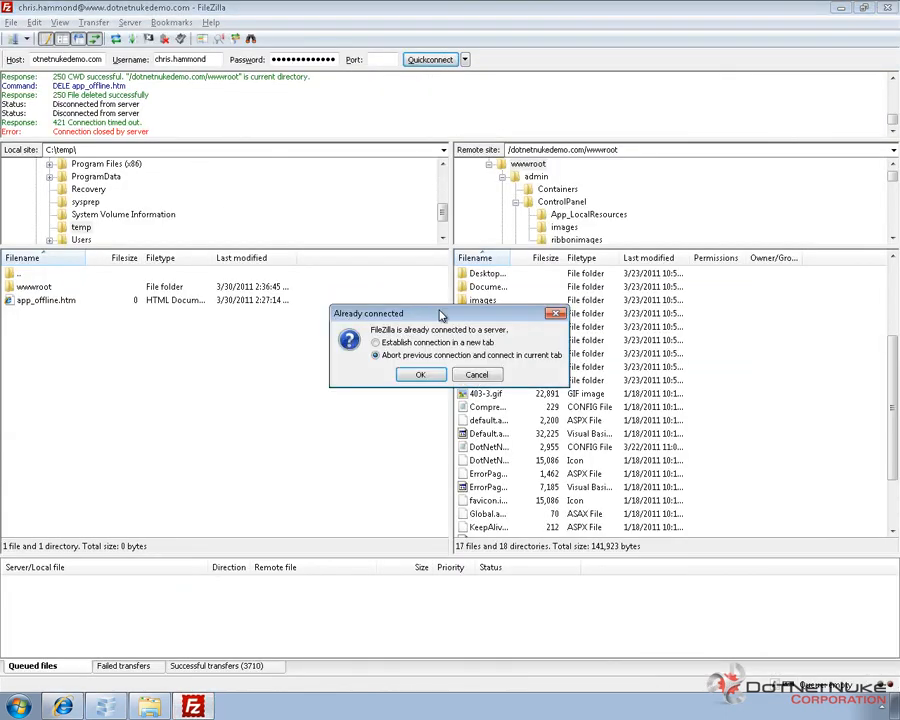
{"action": "left_click", "coordinate": [420, 374]}
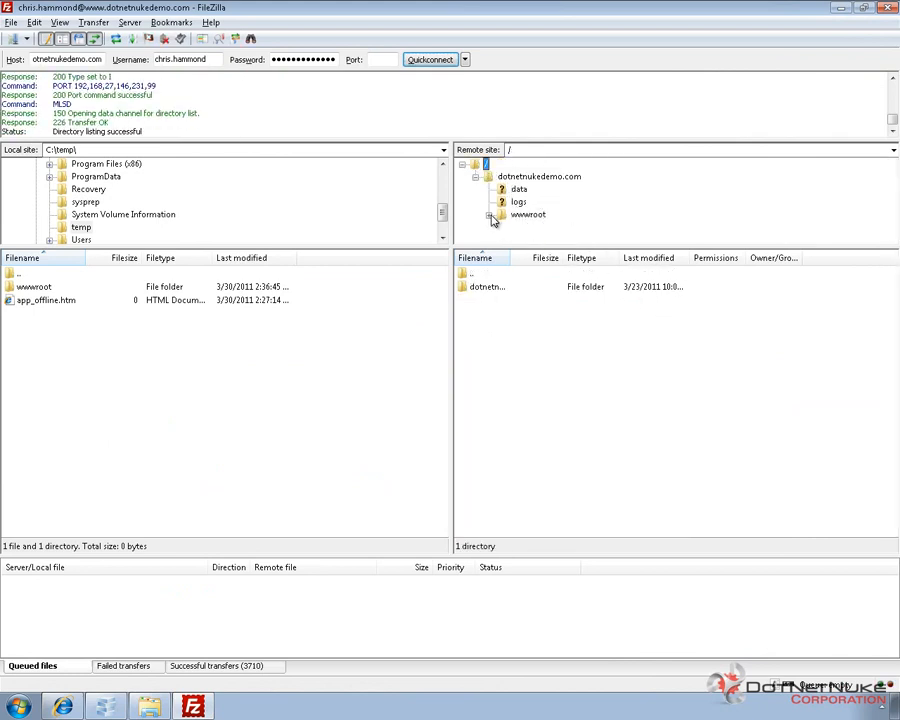
{"action": "left_click", "coordinate": [491, 214]}
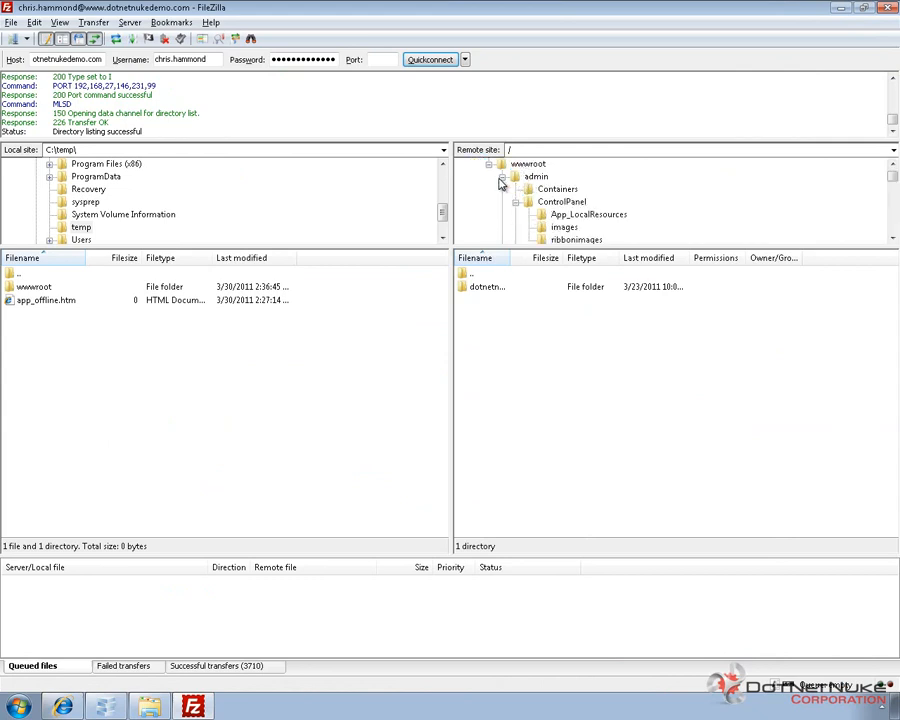
{"action": "left_click", "coordinate": [528, 163]}
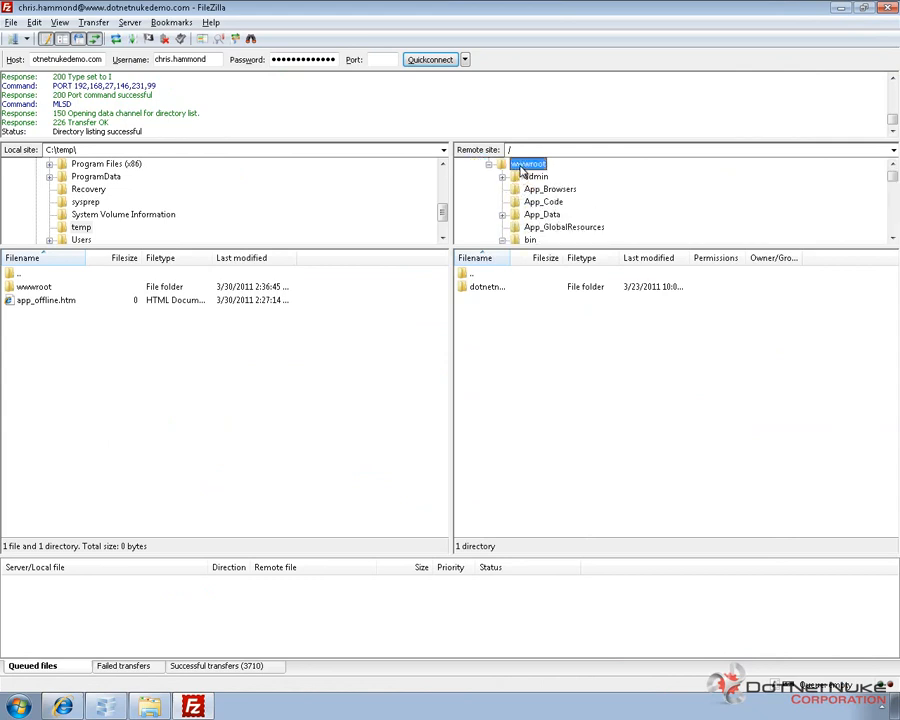
{"action": "double_click", "coordinate": [528, 163]}
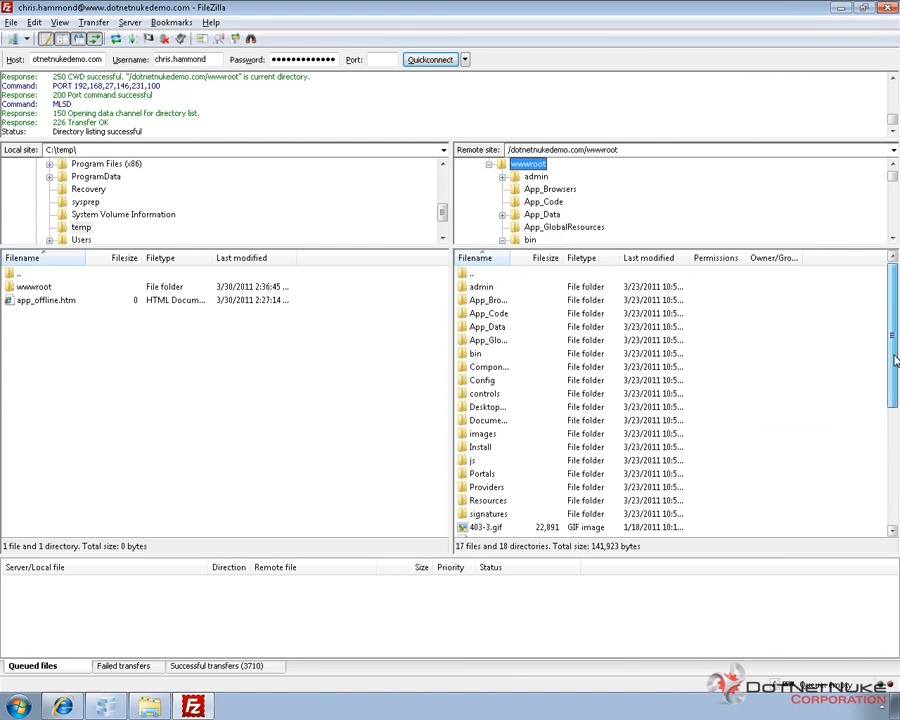
Step: Download web.config to the local temp folder and upload app_offline.htm to wwwroot
{"action": "scroll", "scroll_direction": "down", "scroll_amount": 3}
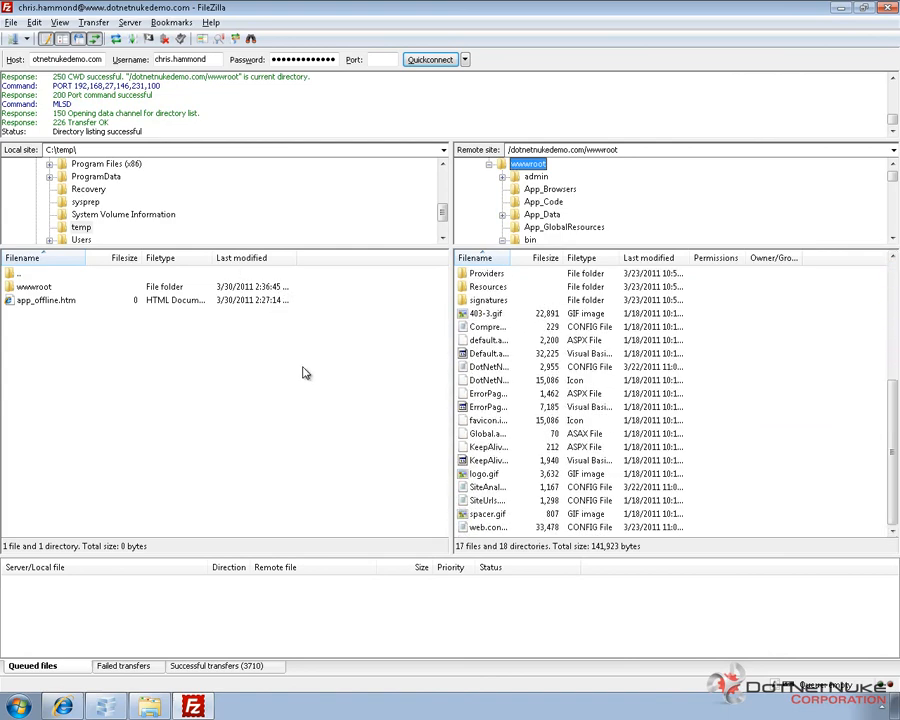
{"action": "mouse_move", "coordinate": [478, 540]}
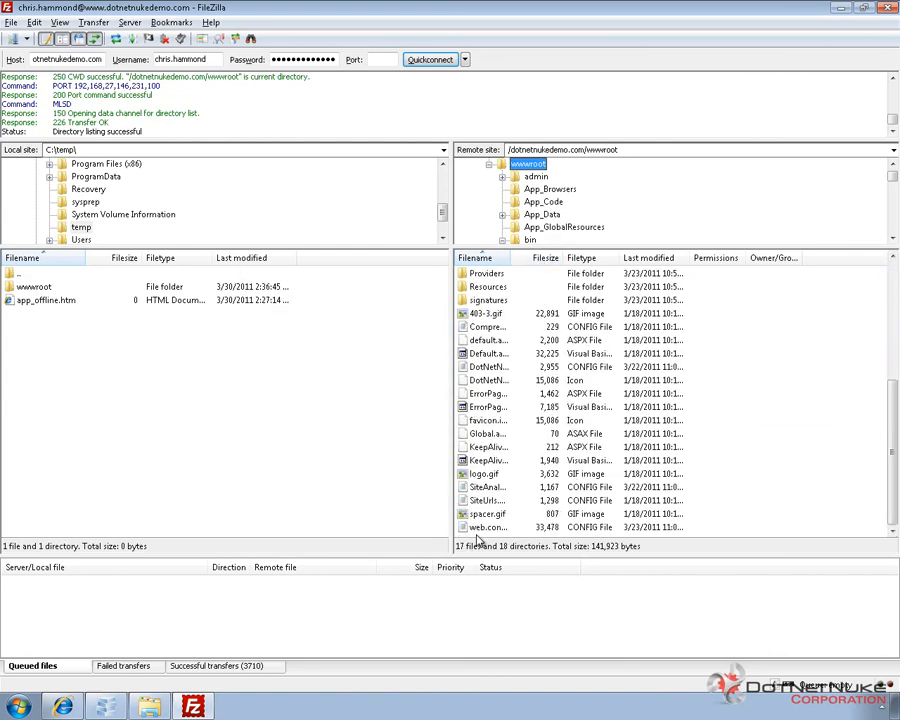
{"action": "left_click", "coordinate": [490, 527]}
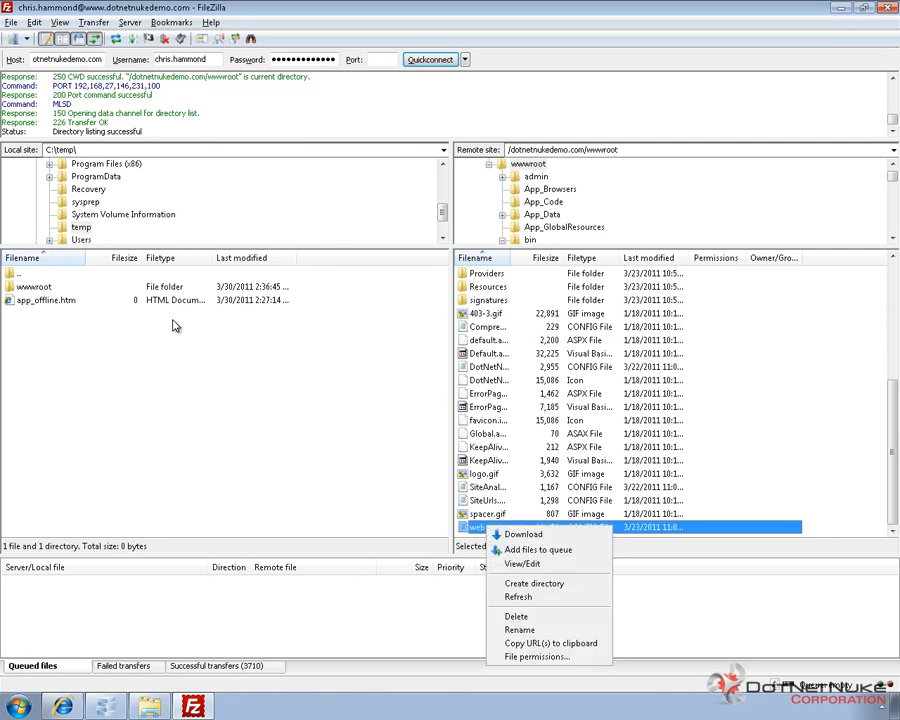
{"action": "left_click", "coordinate": [523, 533]}
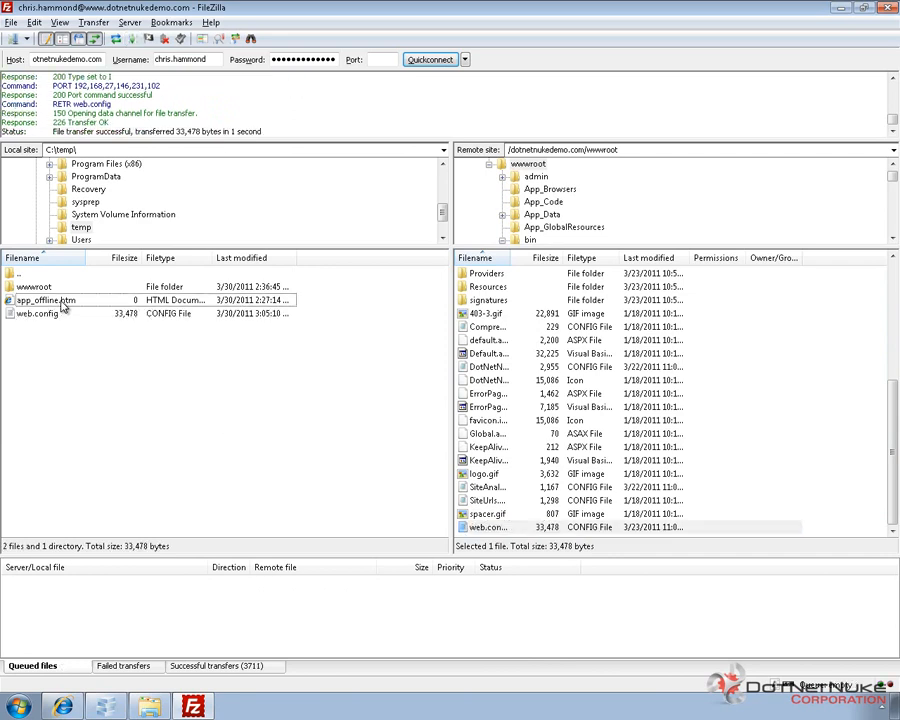
{"action": "right_click", "coordinate": [45, 300]}
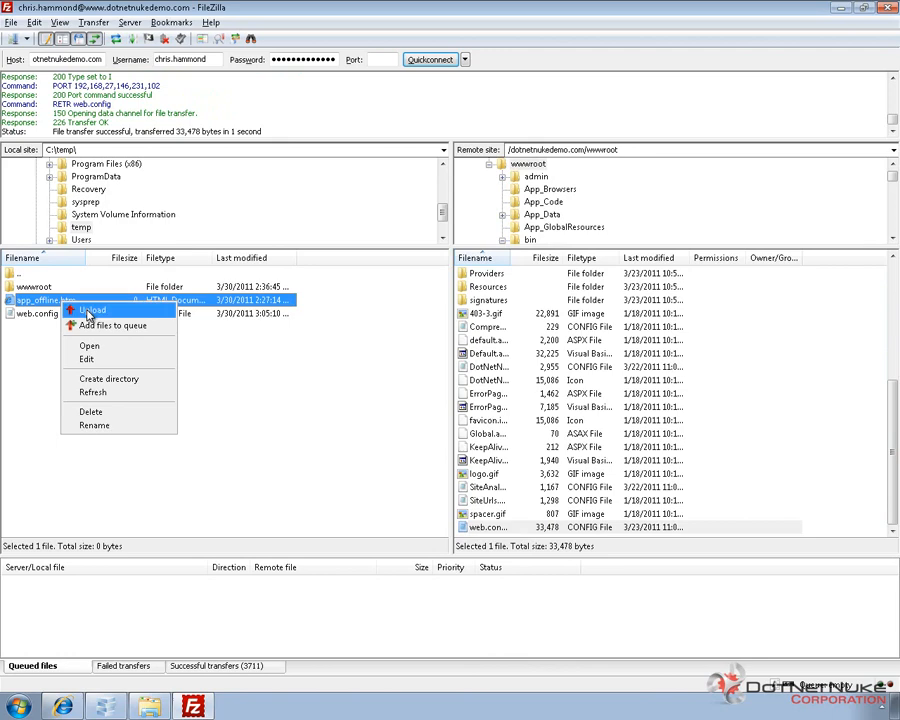
{"action": "left_click", "coordinate": [91, 309]}
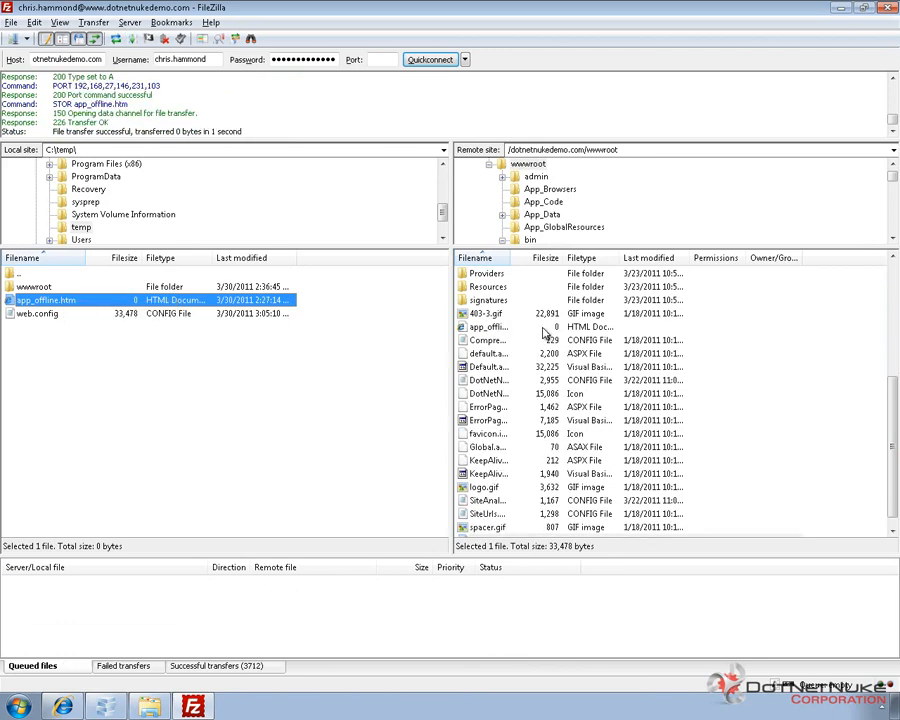
Step: Bring the DotNetNuke Host Settings page in Internet Explorer back to the front
{"action": "left_click", "coordinate": [62, 707]}
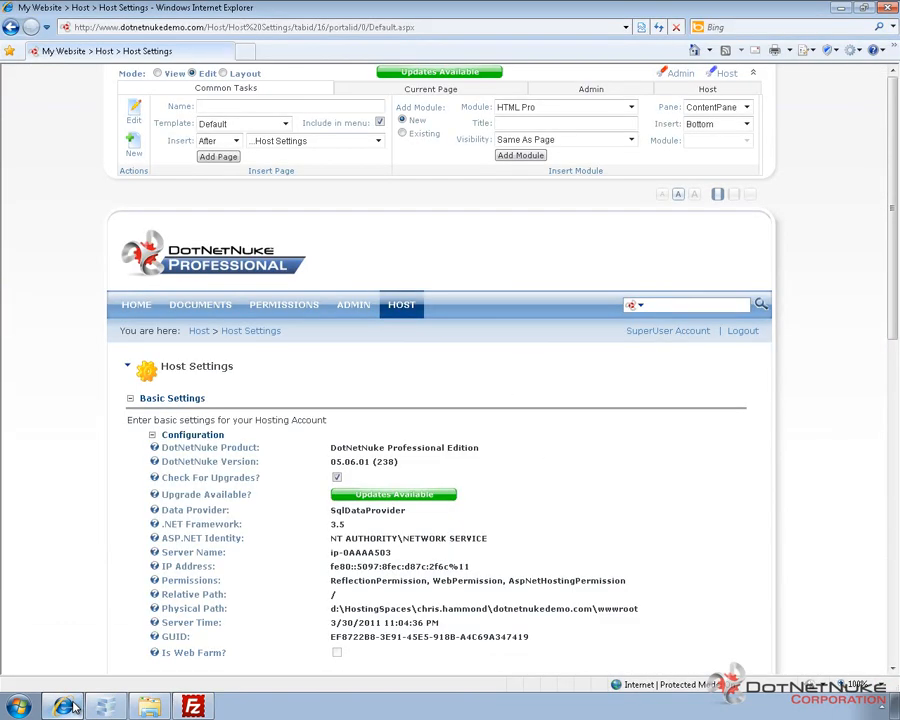
{"action": "mouse_move", "coordinate": [280, 297]}
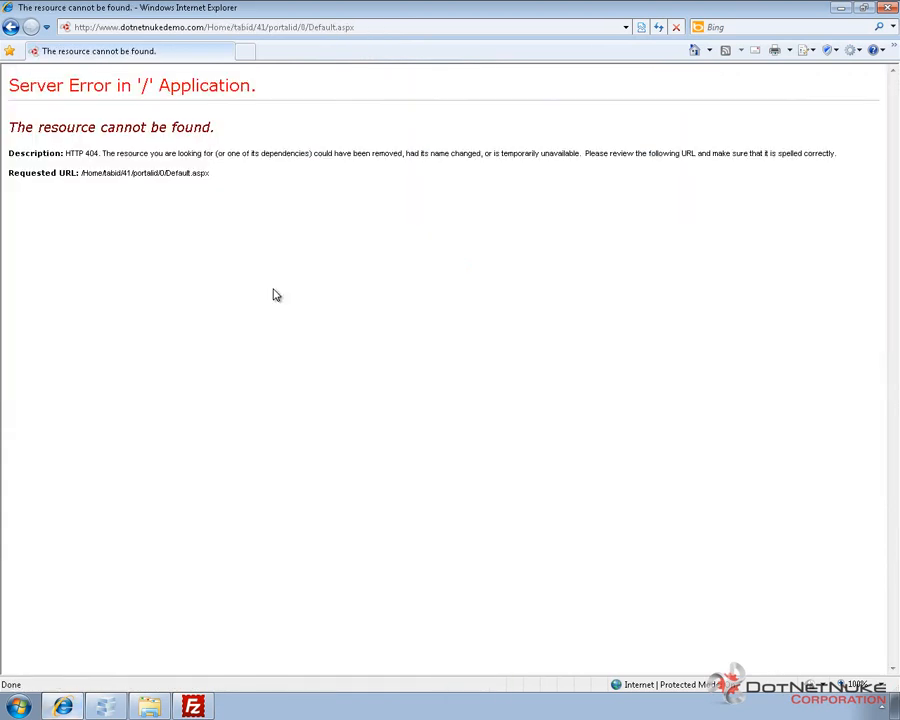
{"action": "mouse_move", "coordinate": [347, 293]}
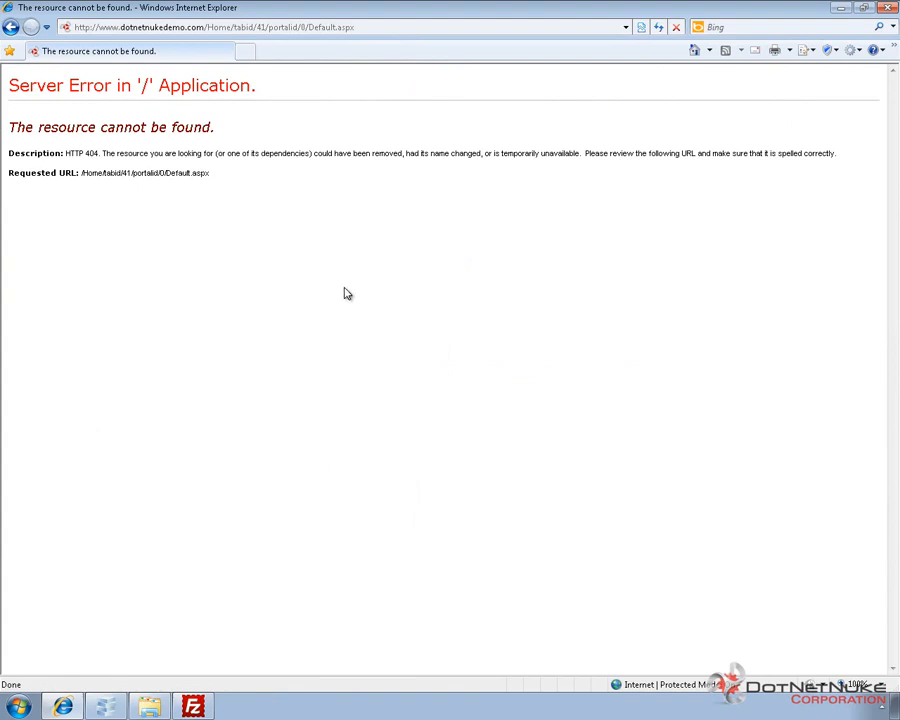
{"action": "mouse_move", "coordinate": [288, 175]}
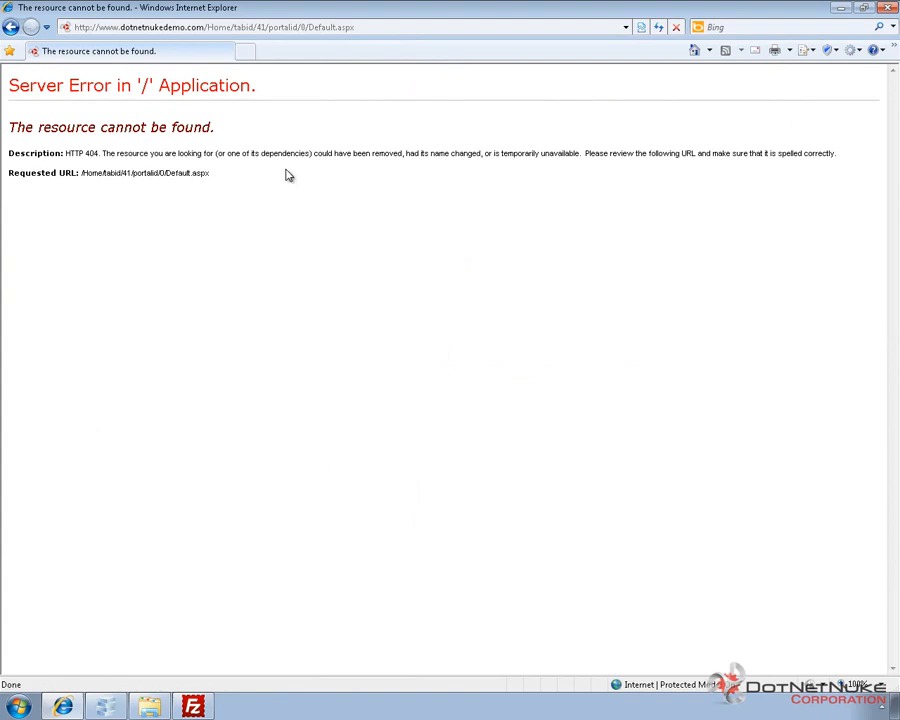
{"action": "mouse_move", "coordinate": [245, 368]}
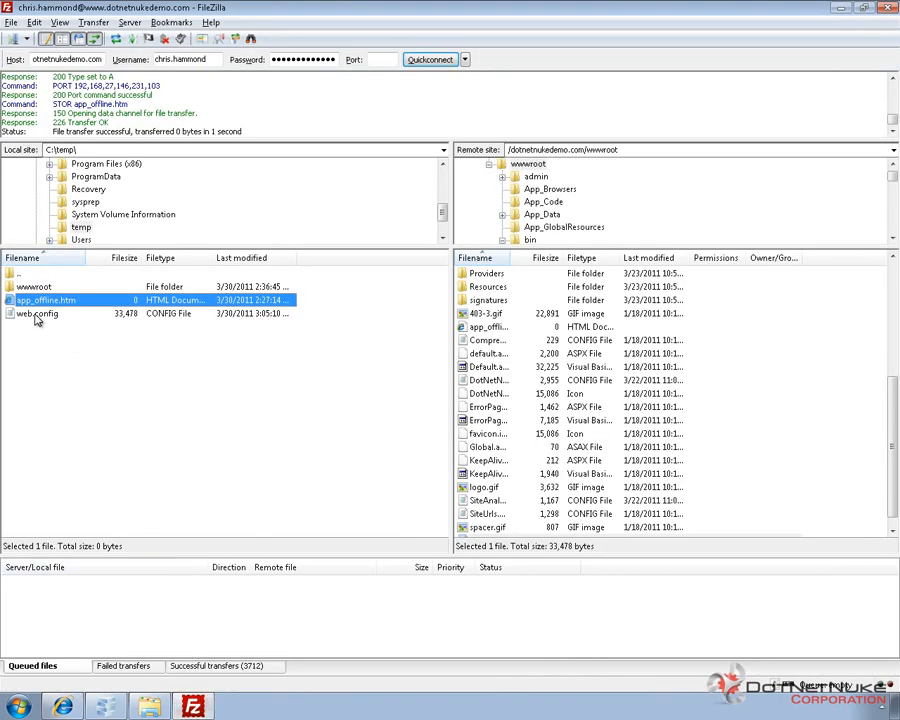
Step: Open the downloaded web.config backup from the local temp folder
{"action": "left_click", "coordinate": [38, 313]}
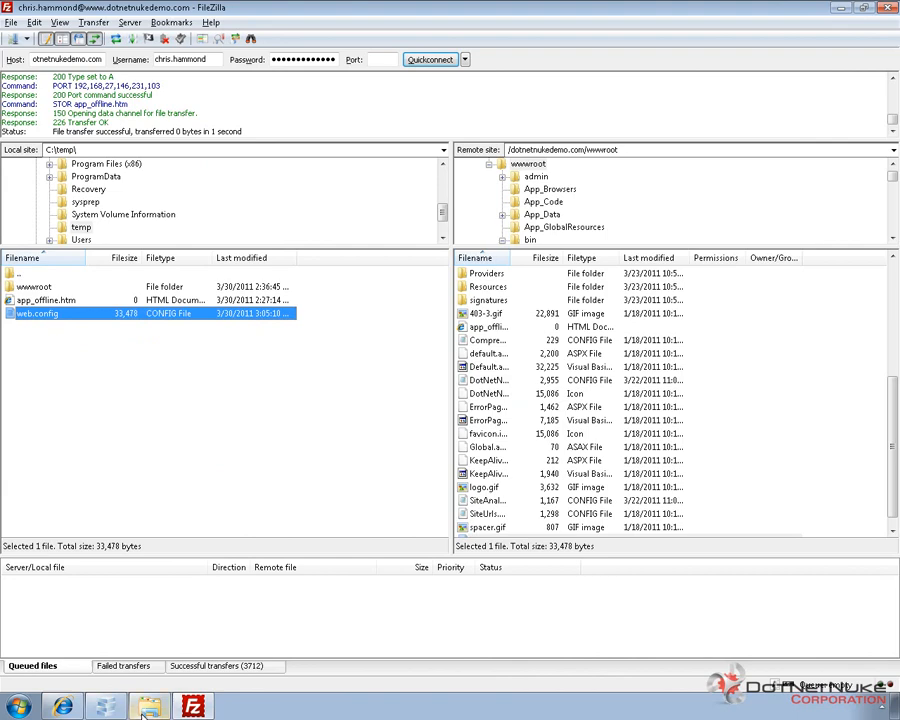
{"action": "left_click", "coordinate": [149, 707]}
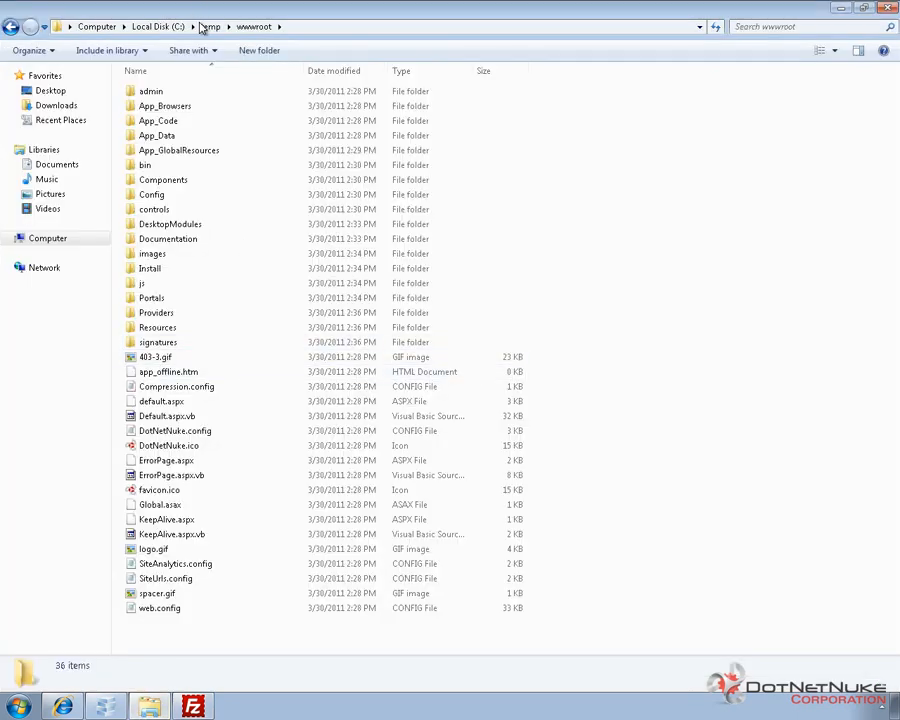
{"action": "left_click", "coordinate": [210, 26]}
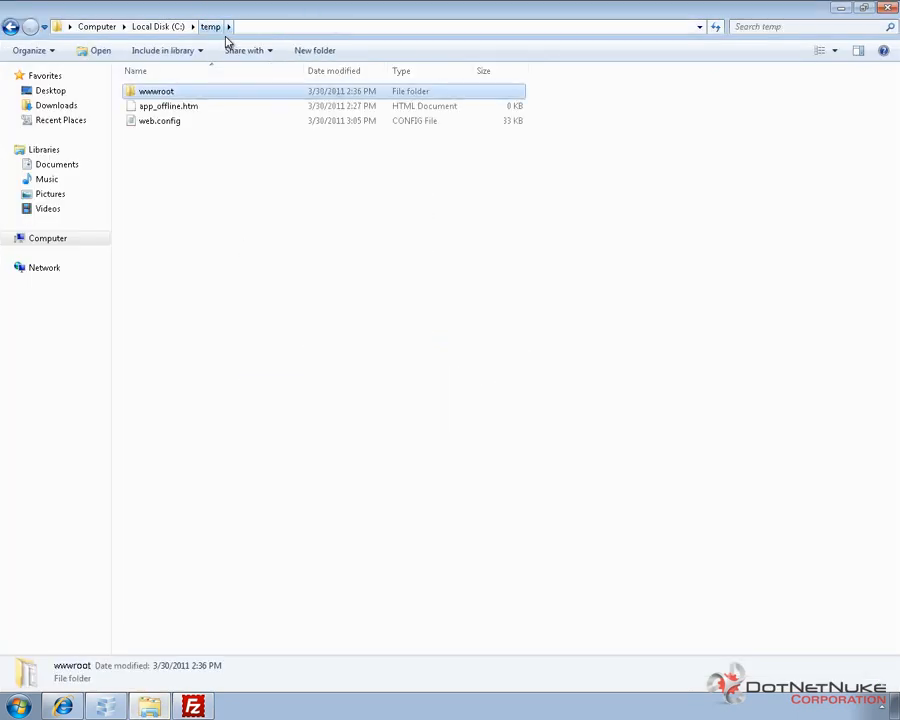
{"action": "left_click", "coordinate": [159, 120]}
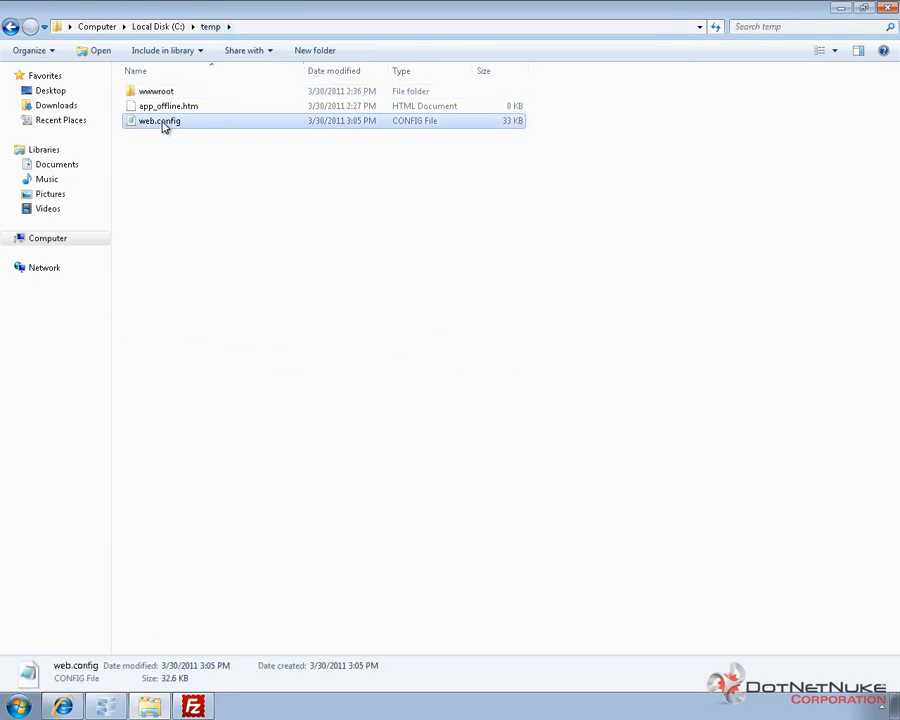
{"action": "double_click", "coordinate": [158, 120]}
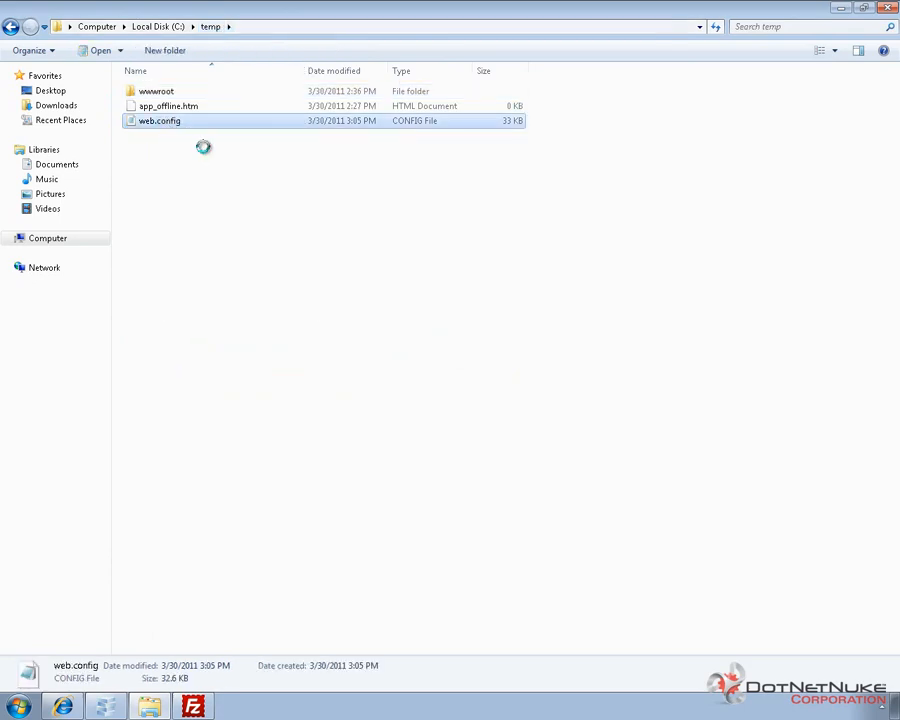
Step: Set AutoUpgrade to false in web.config, save, and close Notepad
{"action": "double_click", "coordinate": [159, 120]}
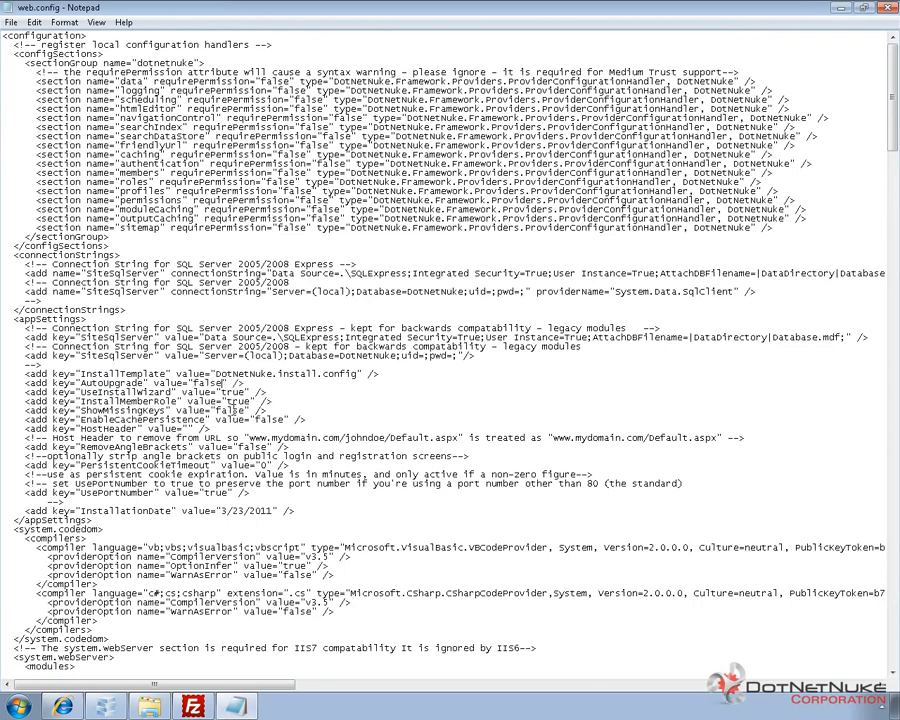
{"action": "left_click", "coordinate": [11, 22]}
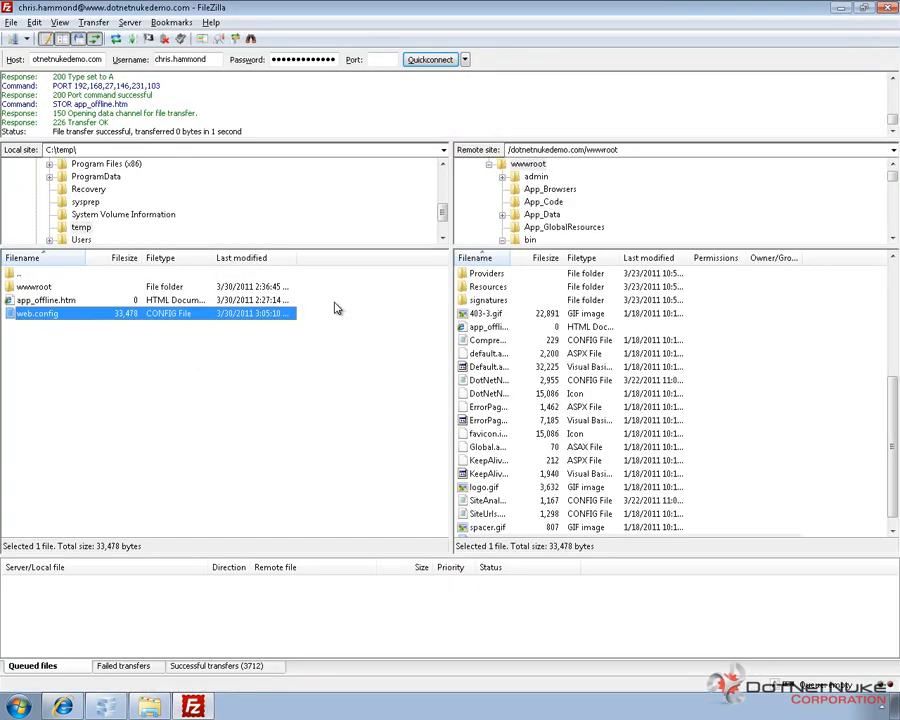
Step: Upload the edited web.config to wwwroot, overwriting the server's copy
{"action": "right_click", "coordinate": [37, 313]}
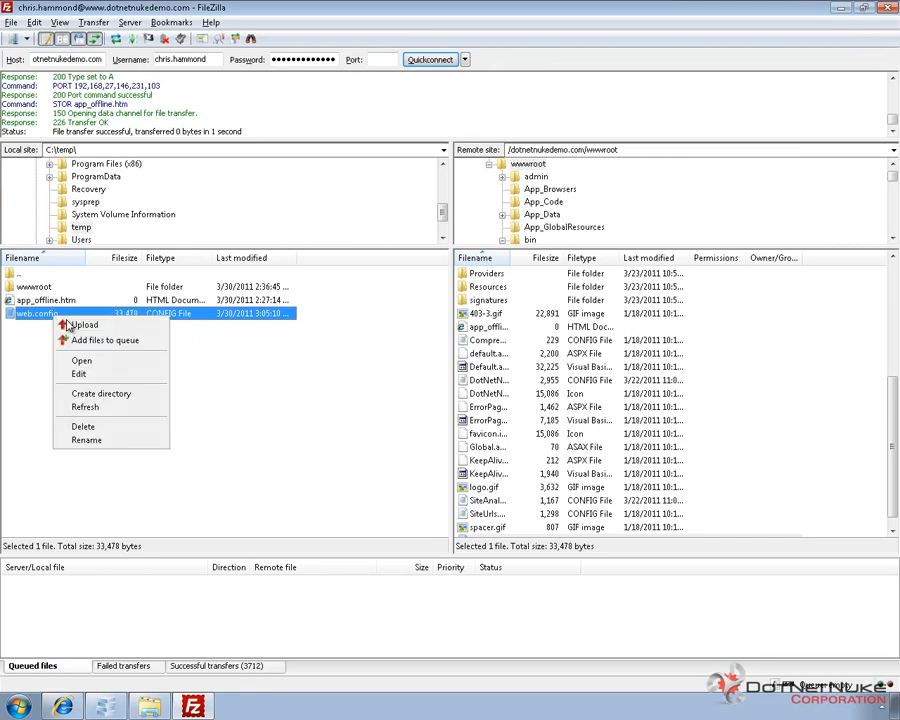
{"action": "left_click", "coordinate": [85, 324]}
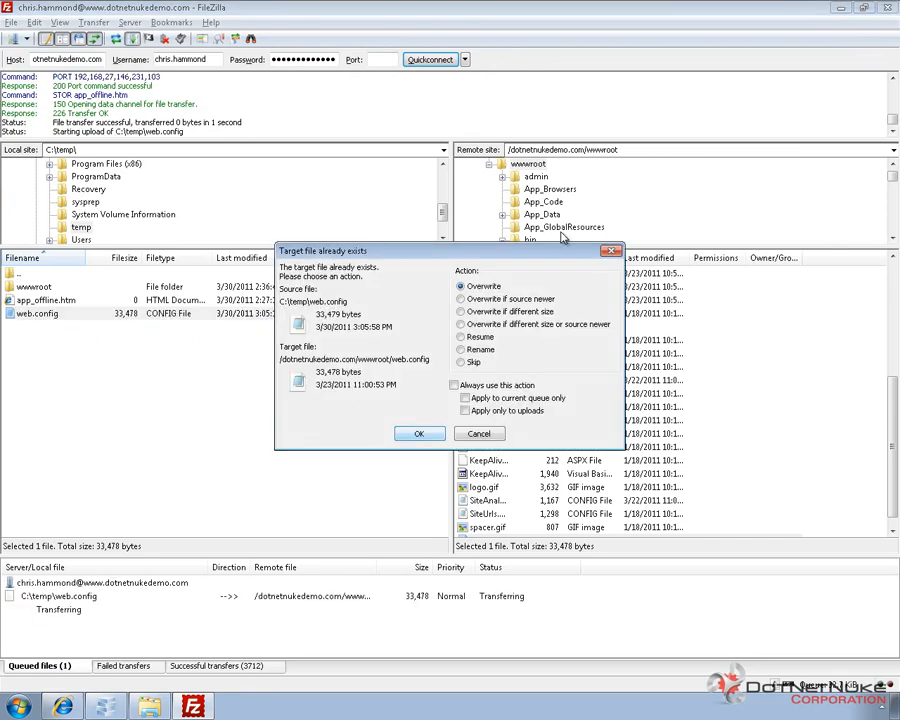
{"action": "left_click", "coordinate": [419, 433]}
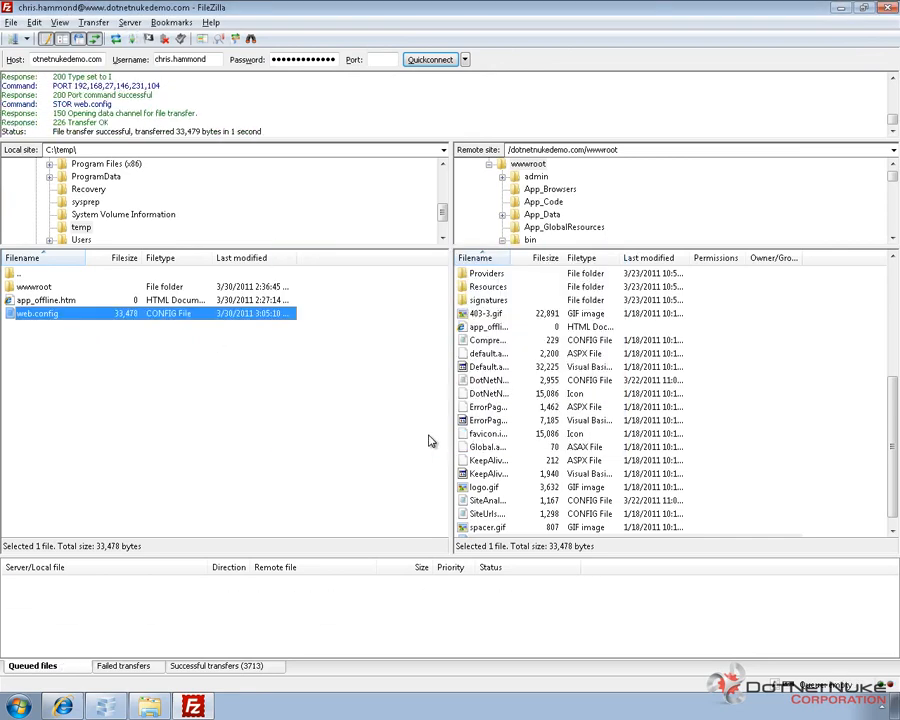
{"action": "mouse_move", "coordinate": [371, 601]}
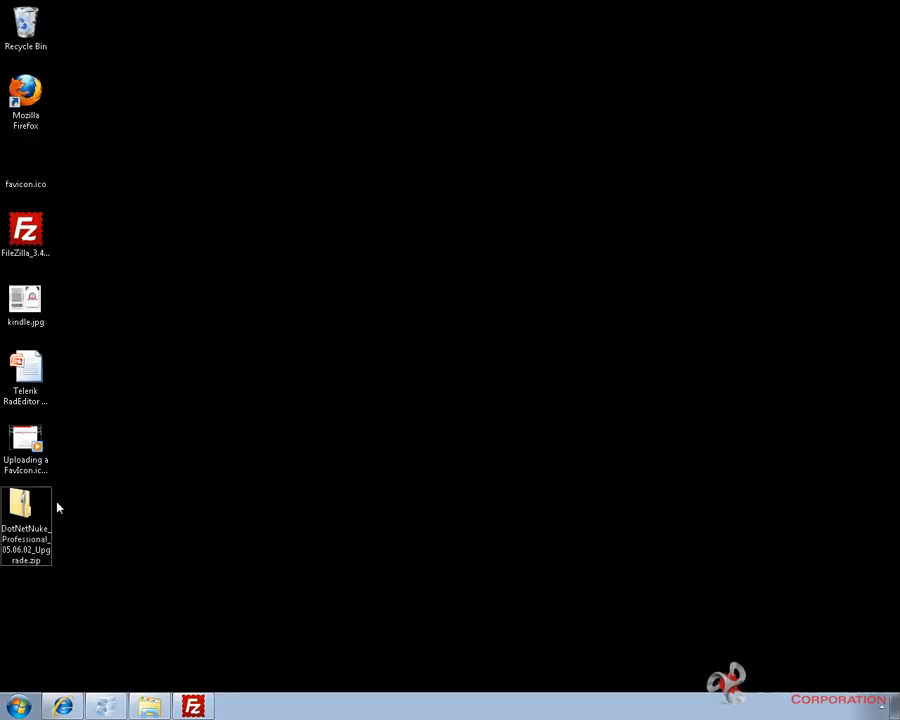
{"action": "mouse_move", "coordinate": [104, 569]}
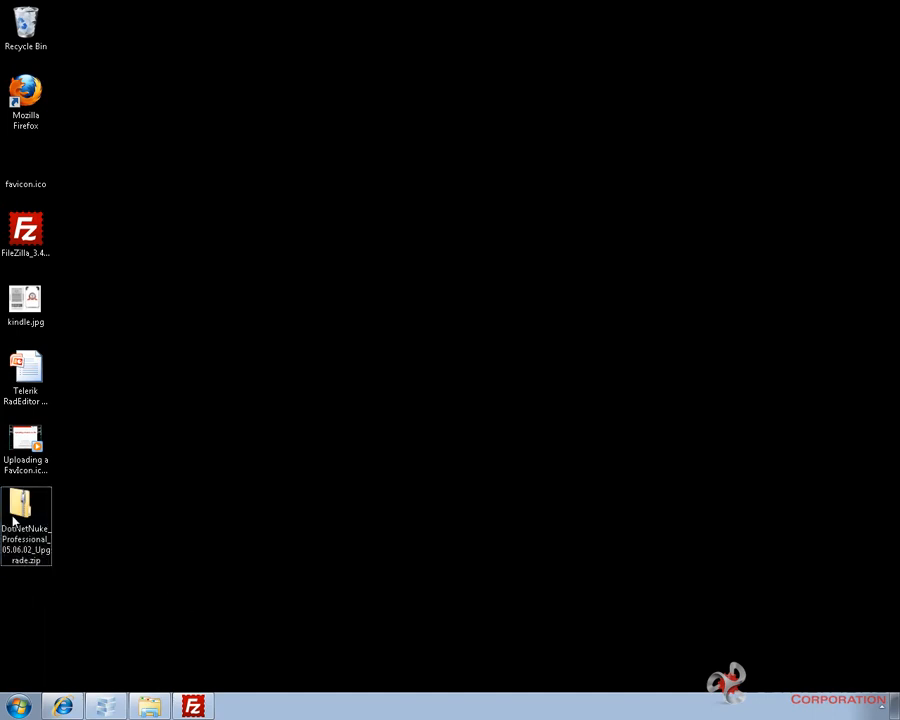
Step: Move DotNetNuke_Professional_05.06.02_Upgrade.zip to the desktop centre and view its Properties
{"action": "left_click_drag", "start_coordinate": [25, 513], "coordinate": [447, 318]}
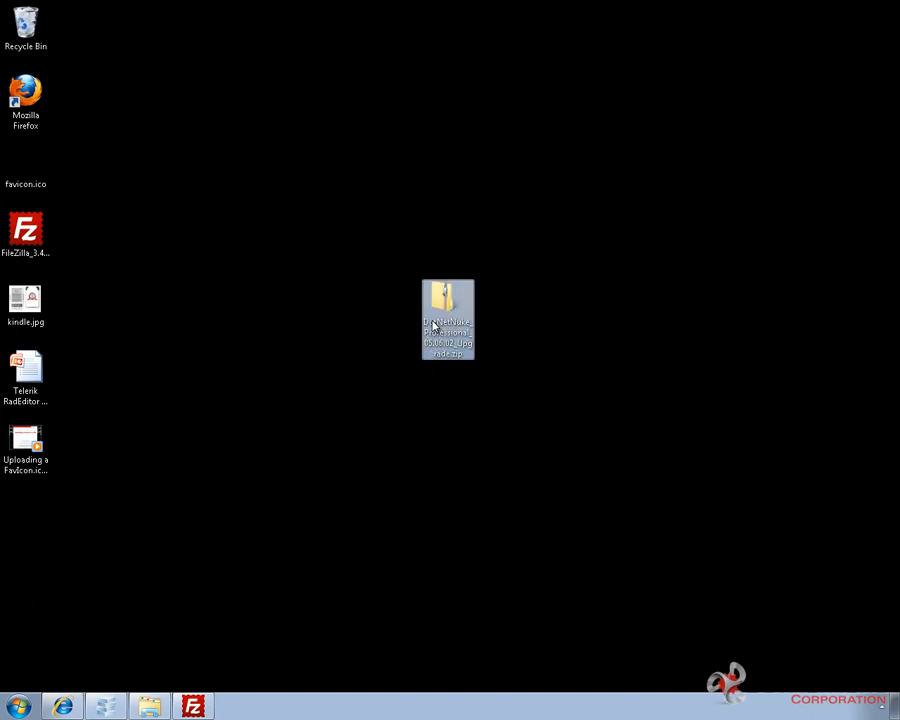
{"action": "right_click", "coordinate": [447, 318]}
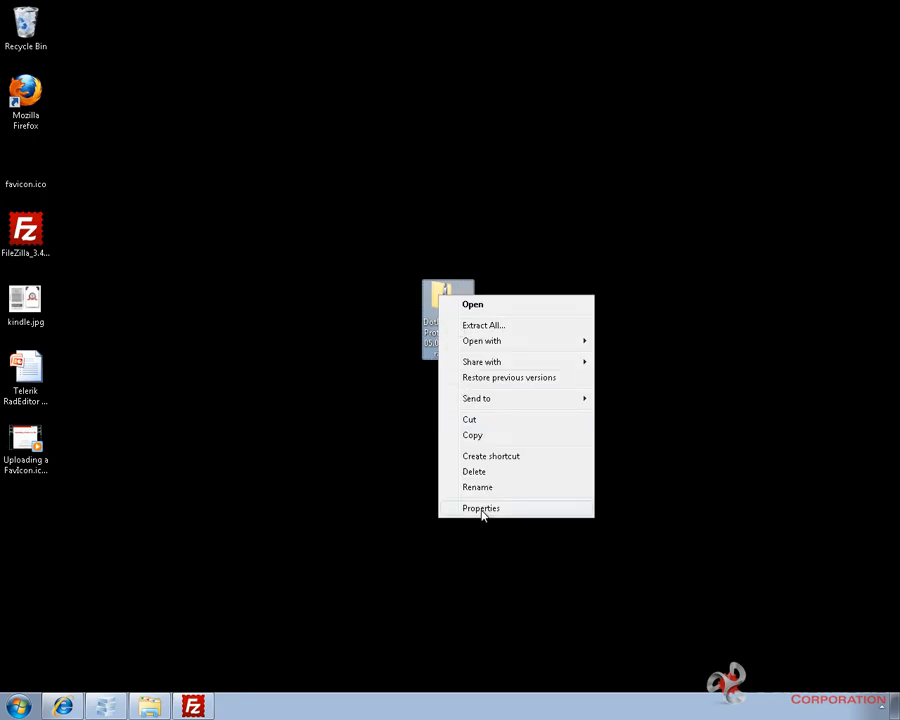
{"action": "left_click", "coordinate": [481, 508]}
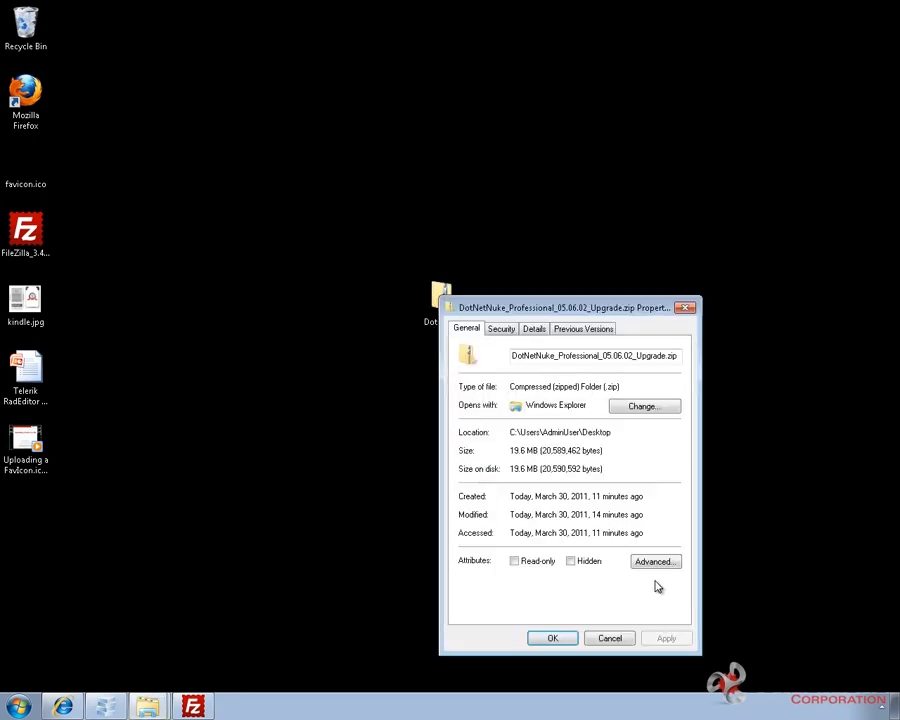
{"action": "mouse_move", "coordinate": [662, 607]}
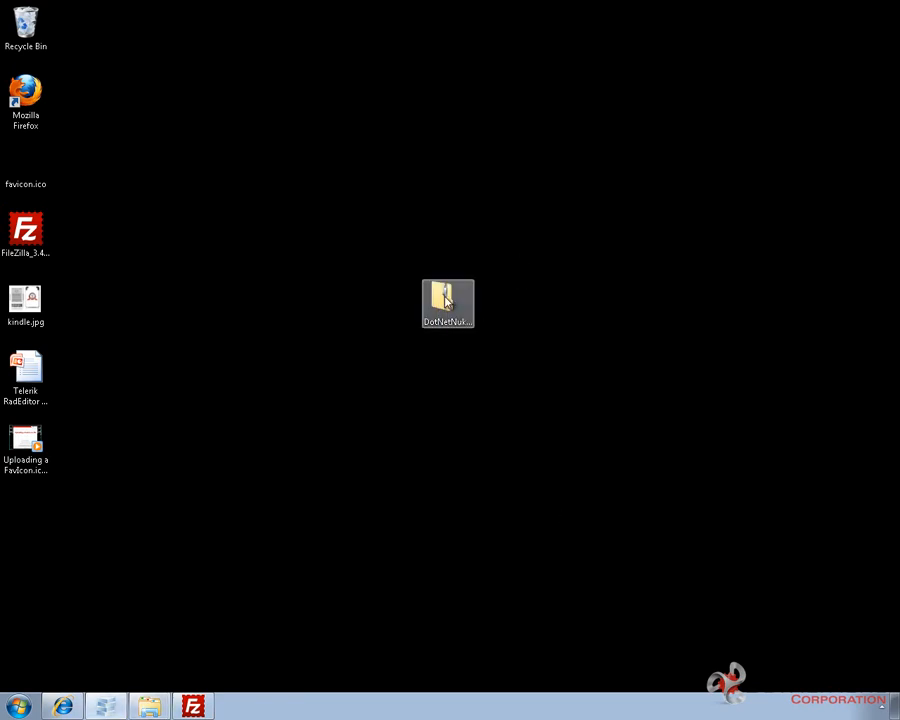
Step: Extract the upgrade zip into c:\temp\DotNetNuke_Professional_05.06.02_Upgrade and close the folder window
{"action": "double_click", "coordinate": [447, 297]}
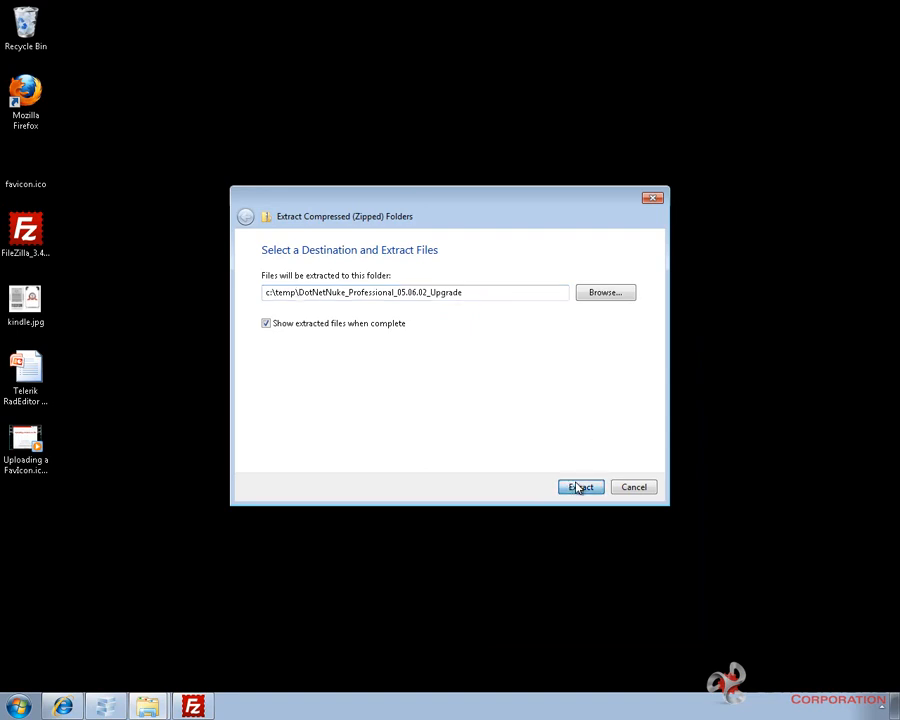
{"action": "left_click", "coordinate": [580, 487]}
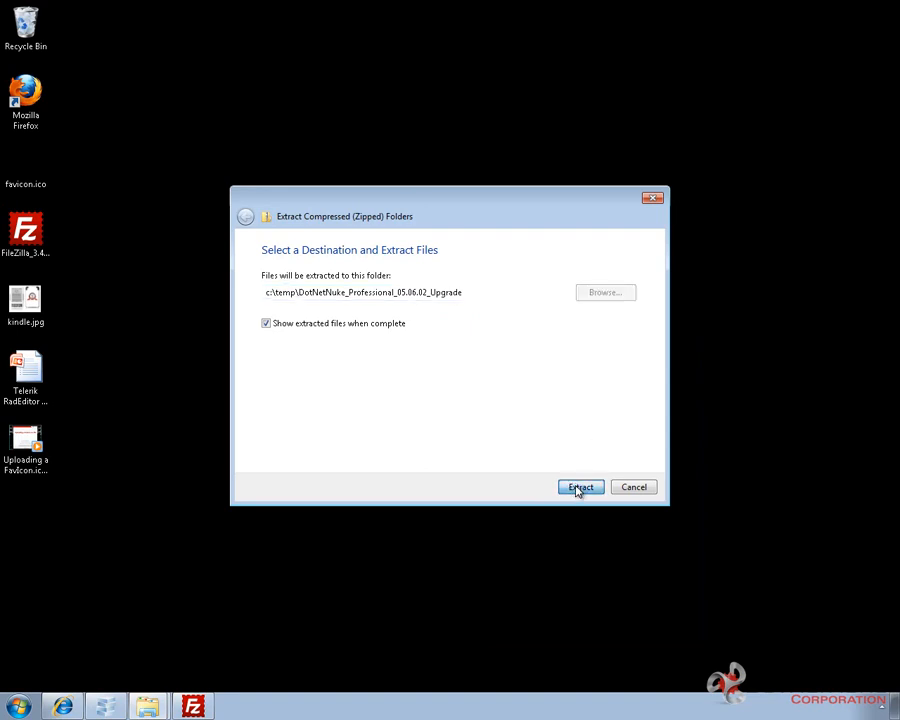
{"action": "left_click", "coordinate": [580, 487]}
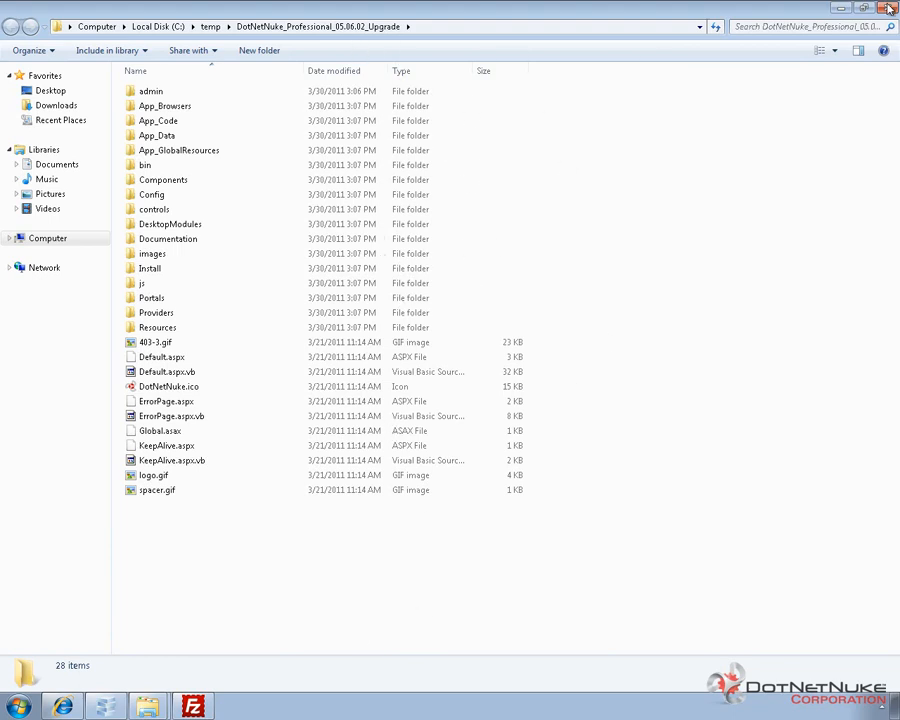
{"action": "left_click", "coordinate": [888, 8]}
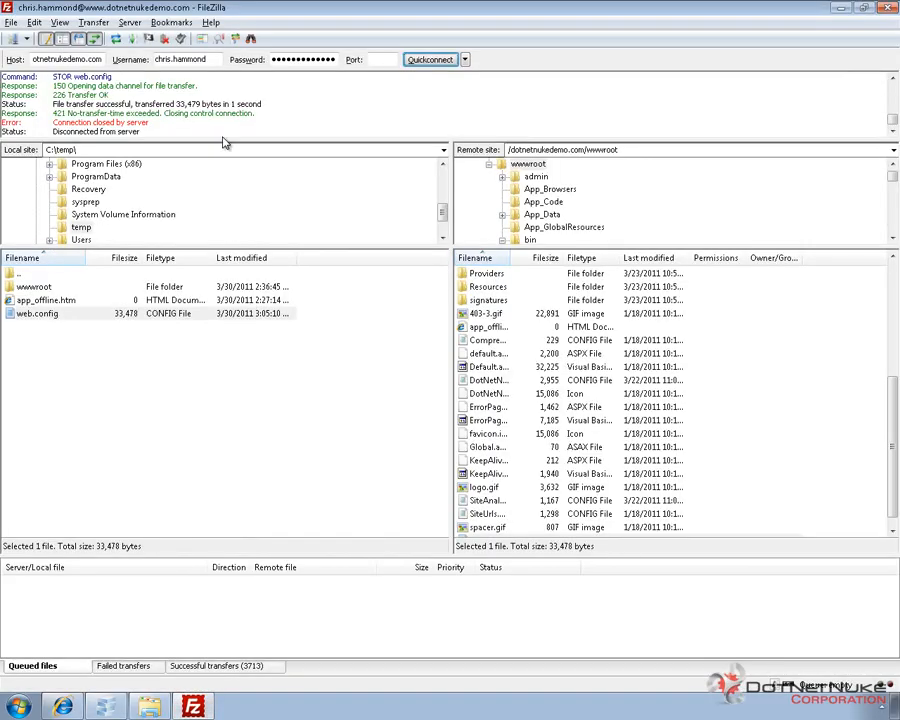
{"action": "mouse_move", "coordinate": [387, 305]}
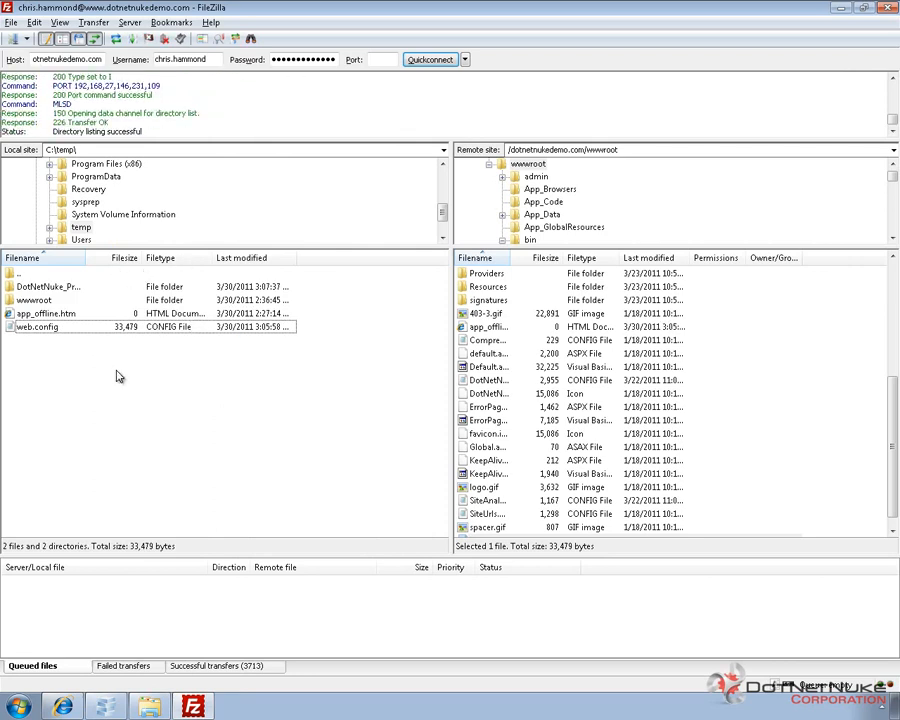
{"action": "mouse_move", "coordinate": [87, 232]}
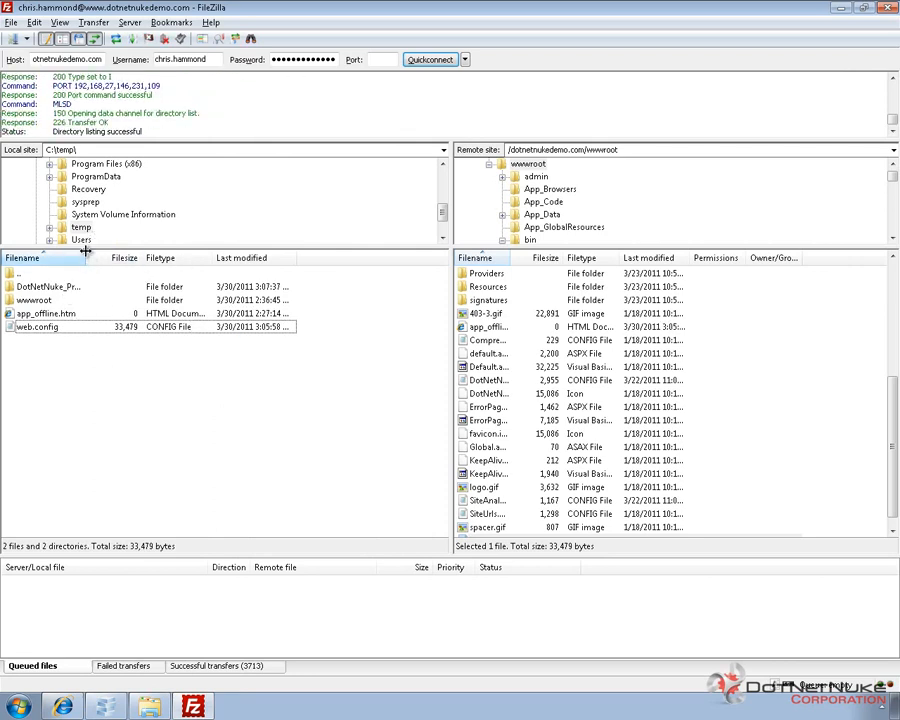
Step: Open the extracted DotNetNuke_Professional_05.06.02_Upgrade folder in FileZilla's local pane
{"action": "left_click", "coordinate": [90, 287]}
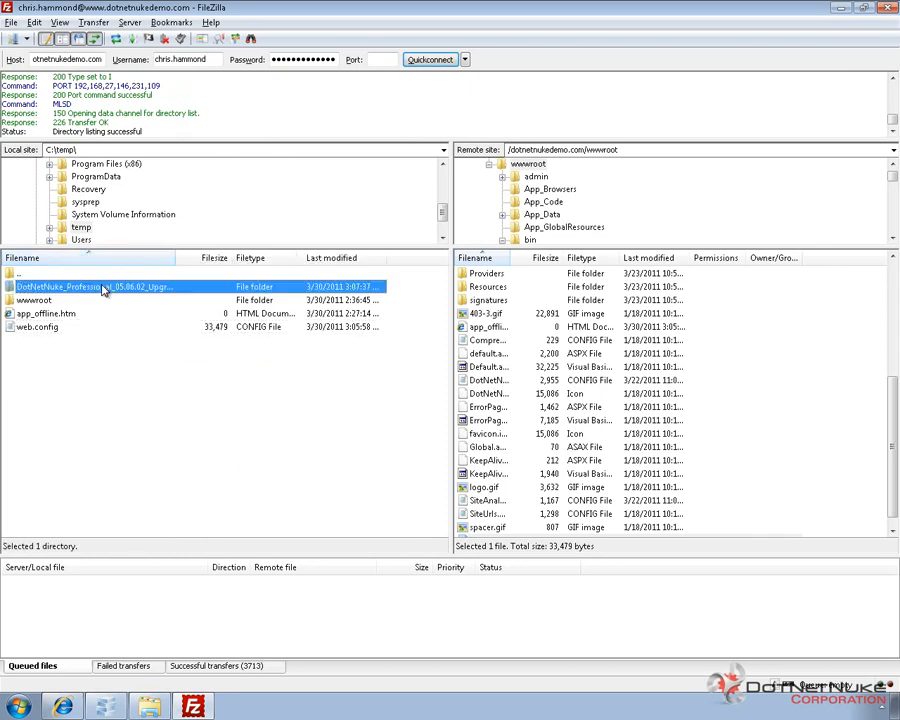
{"action": "mouse_move", "coordinate": [115, 291]}
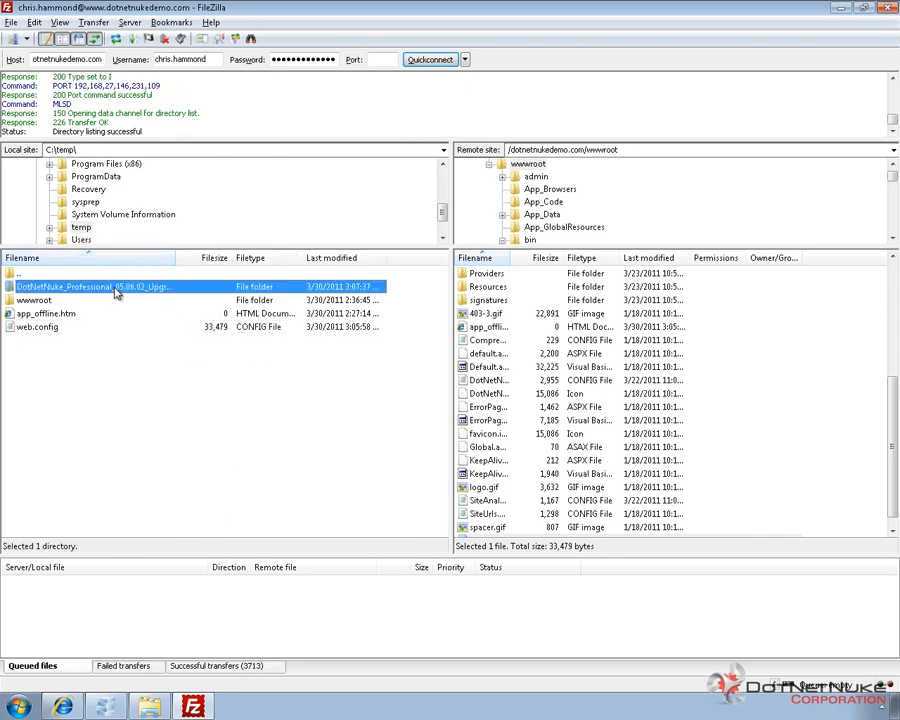
{"action": "double_click", "coordinate": [115, 287]}
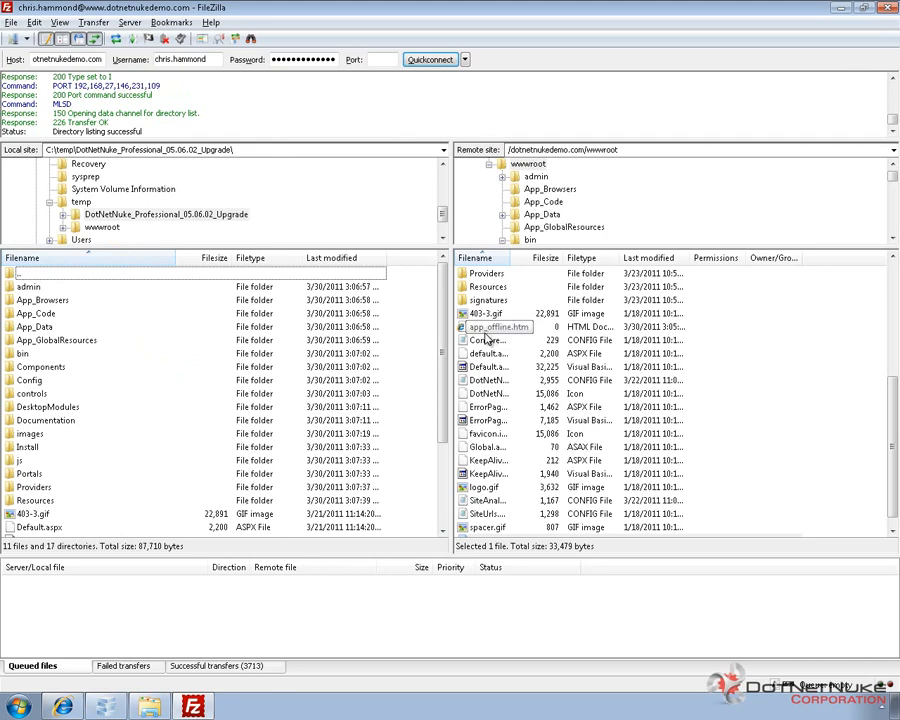
{"action": "mouse_move", "coordinate": [487, 340]}
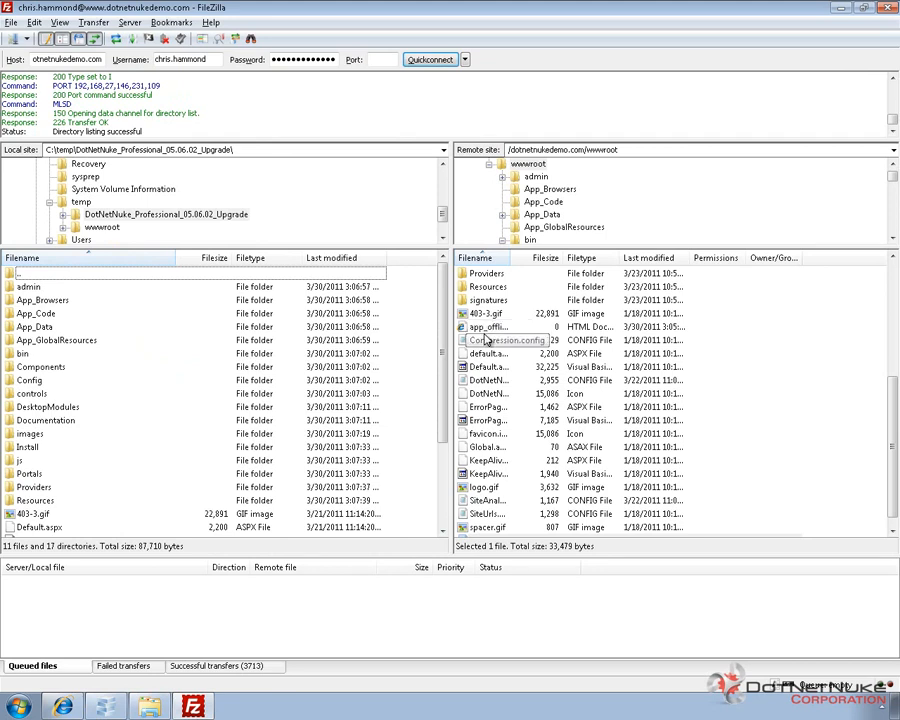
{"action": "left_click", "coordinate": [30, 287]}
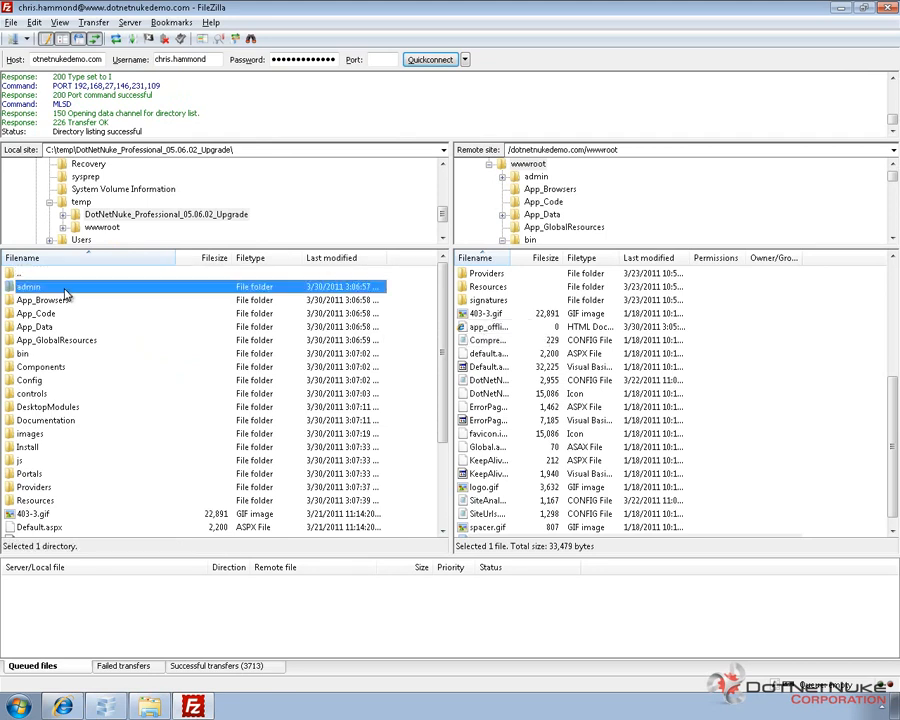
Step: Upload all upgrade package files, always overwriting existing files for the current queue only
{"action": "key", "text": "ctrl+a"}
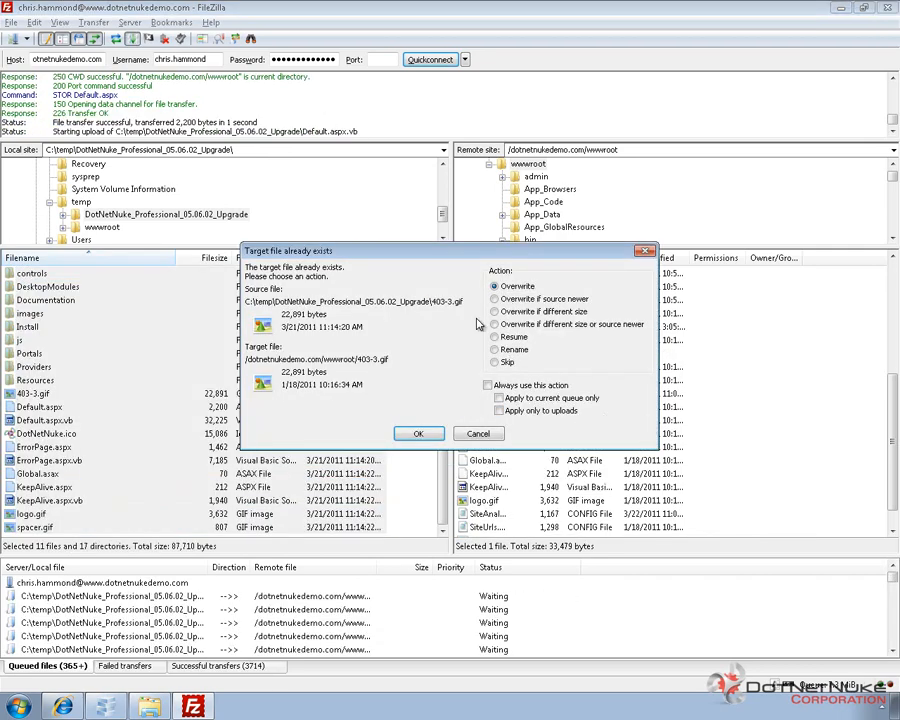
{"action": "mouse_move", "coordinate": [547, 383]}
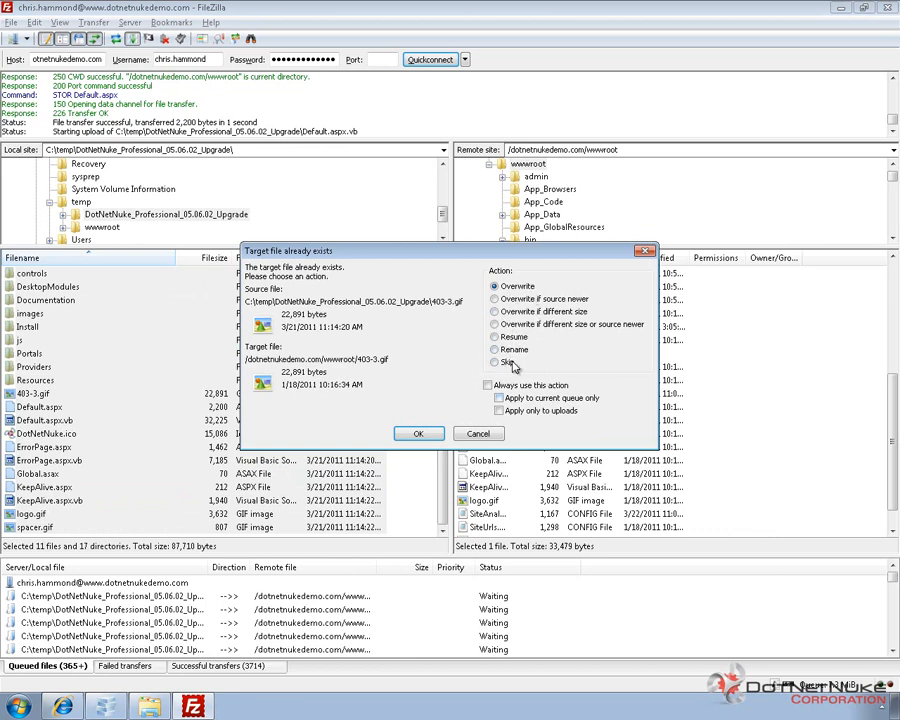
{"action": "left_click", "coordinate": [490, 385]}
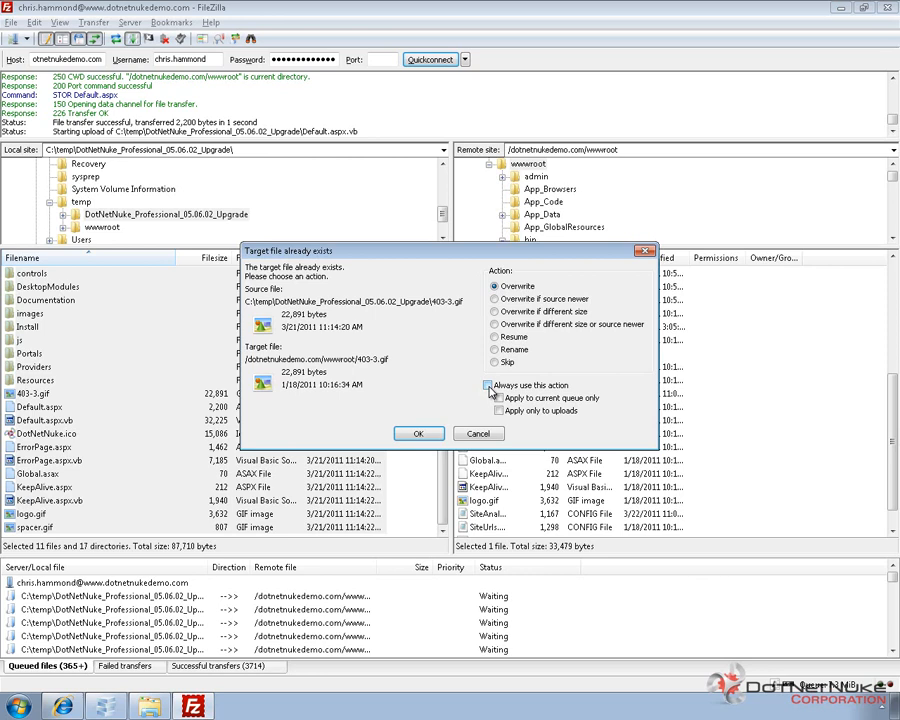
{"action": "left_click", "coordinate": [489, 385]}
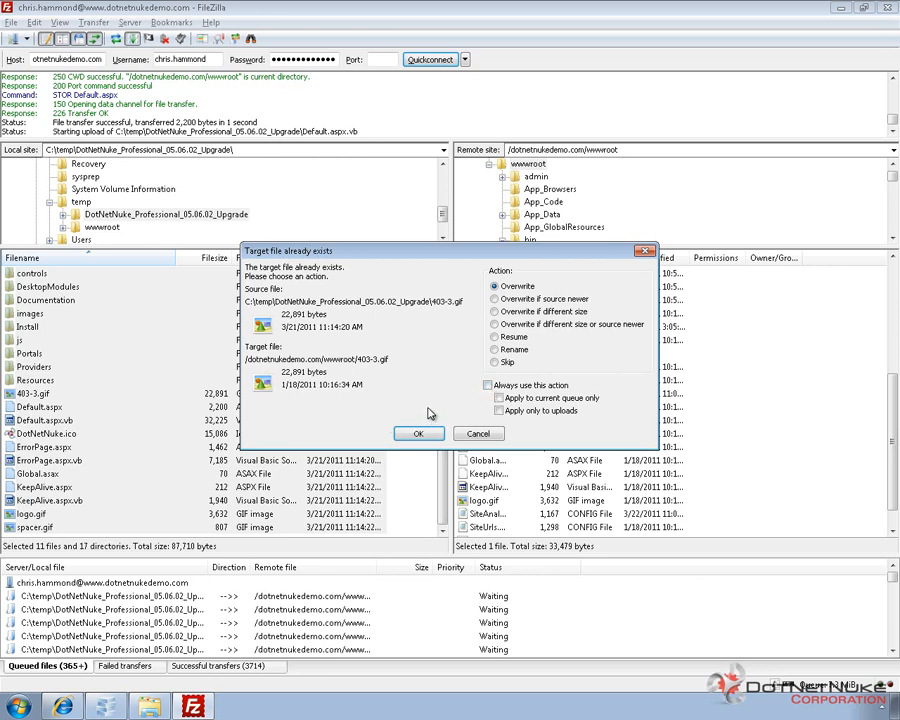
{"action": "mouse_move", "coordinate": [465, 408]}
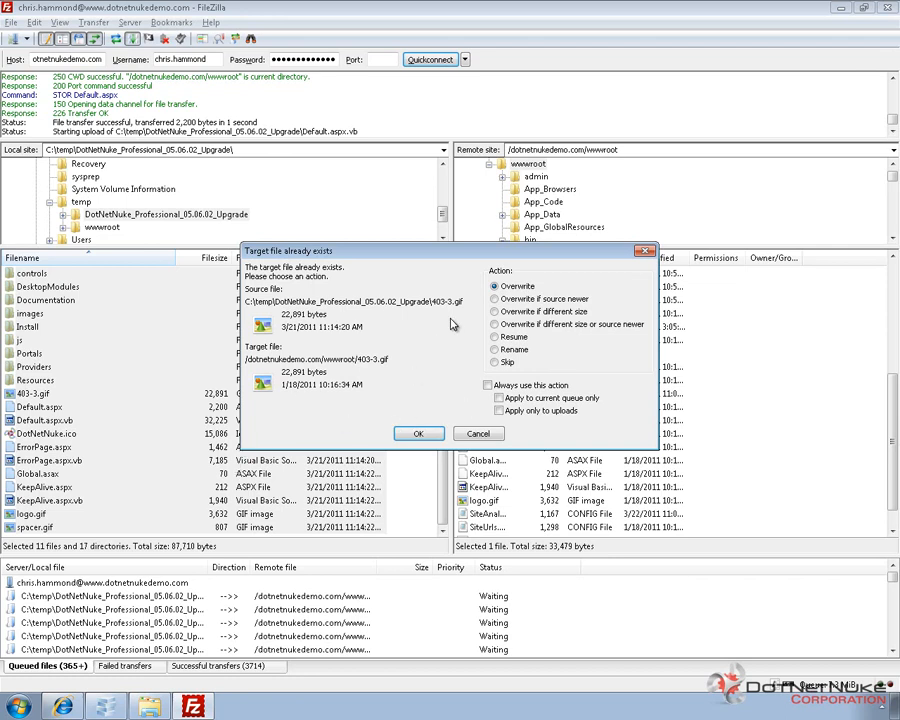
{"action": "left_click", "coordinate": [489, 385]}
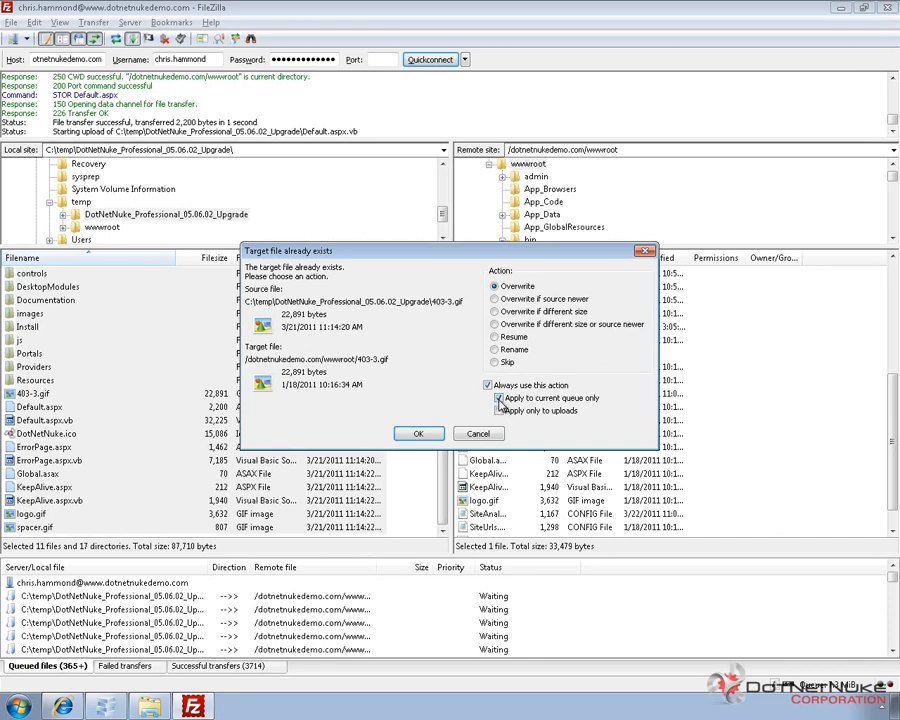
{"action": "left_click", "coordinate": [500, 398]}
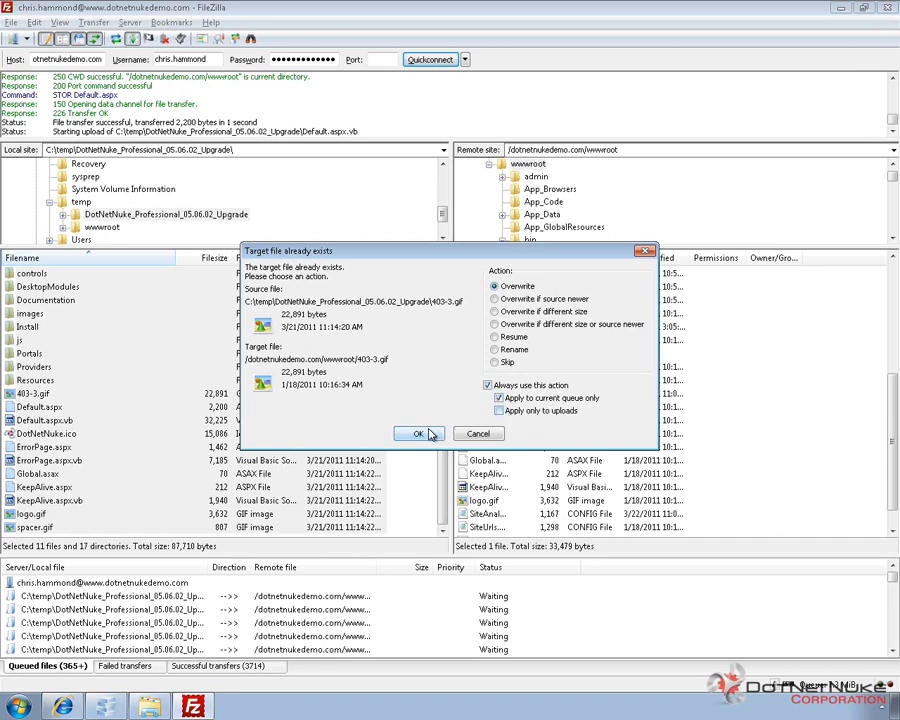
{"action": "left_click", "coordinate": [418, 433]}
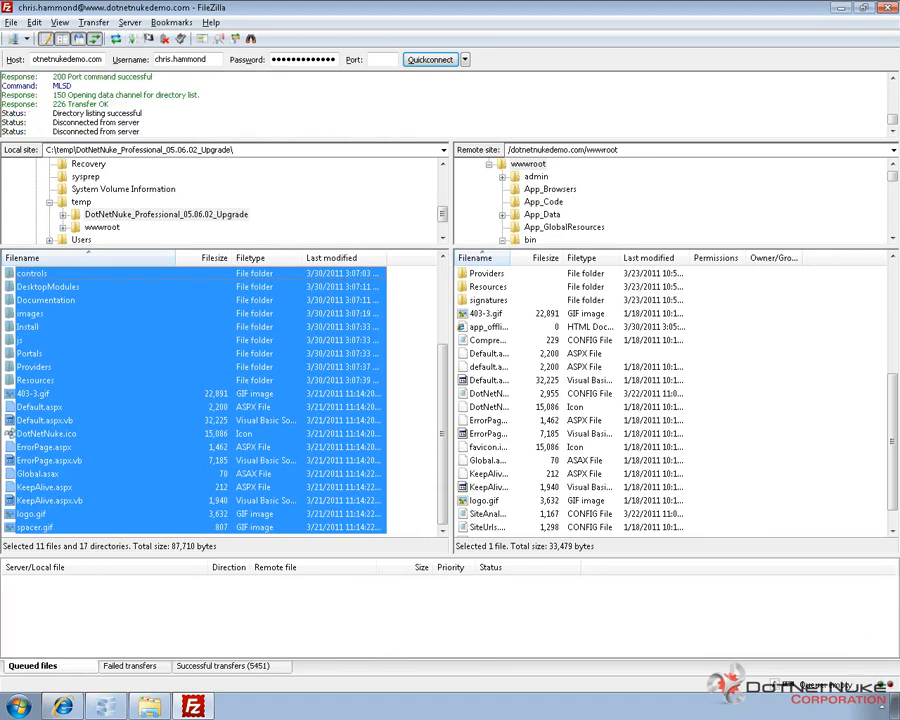
{"action": "mouse_move", "coordinate": [531, 456]}
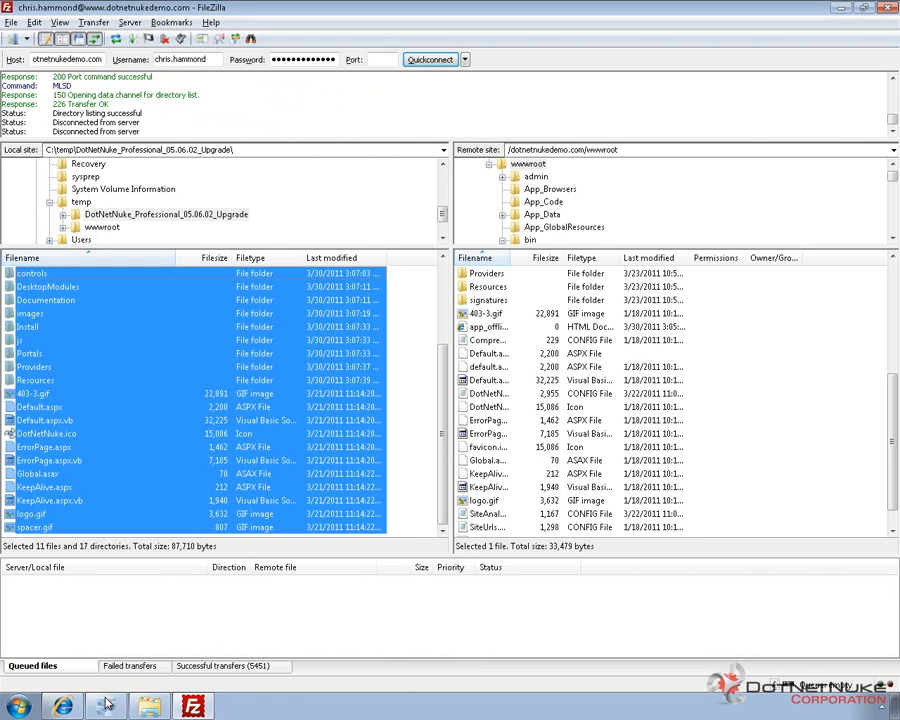
Step: Widen the remote columns and open app_offline.htm in the server's wwwroot
{"action": "left_click", "coordinate": [490, 380]}
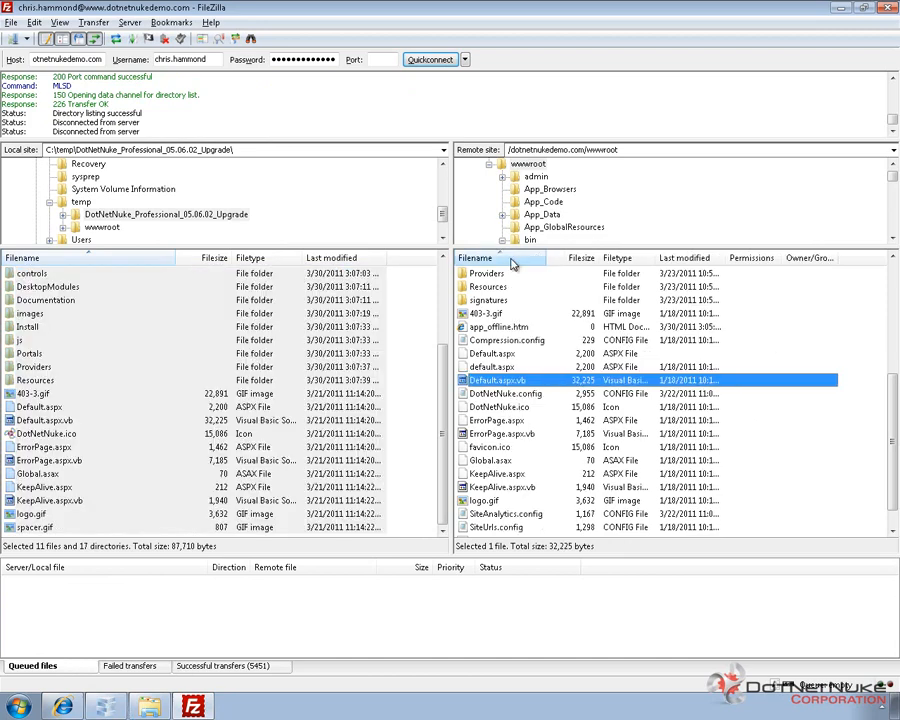
{"action": "left_click", "coordinate": [500, 327]}
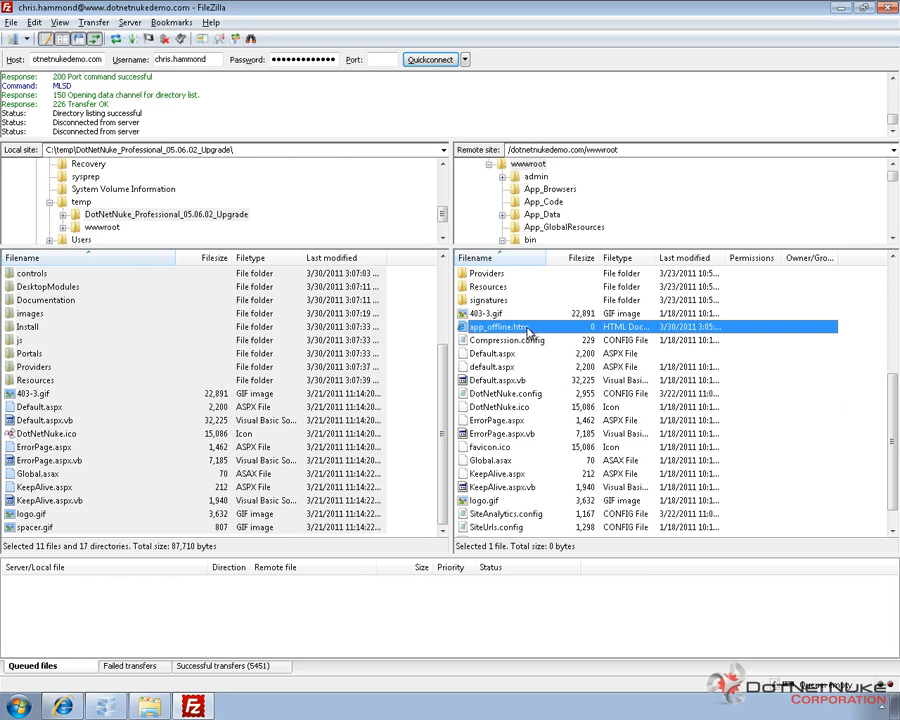
{"action": "double_click", "coordinate": [488, 327]}
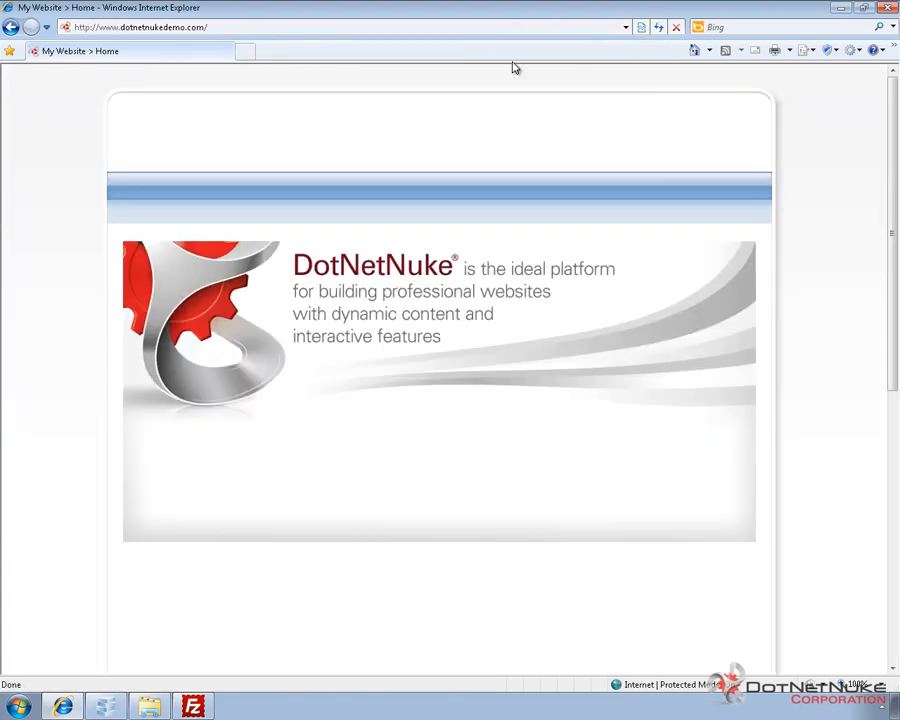
Step: Refresh the site to see the unavailable page, then select UnderConstruction.htm in the address
{"action": "left_click", "coordinate": [659, 27]}
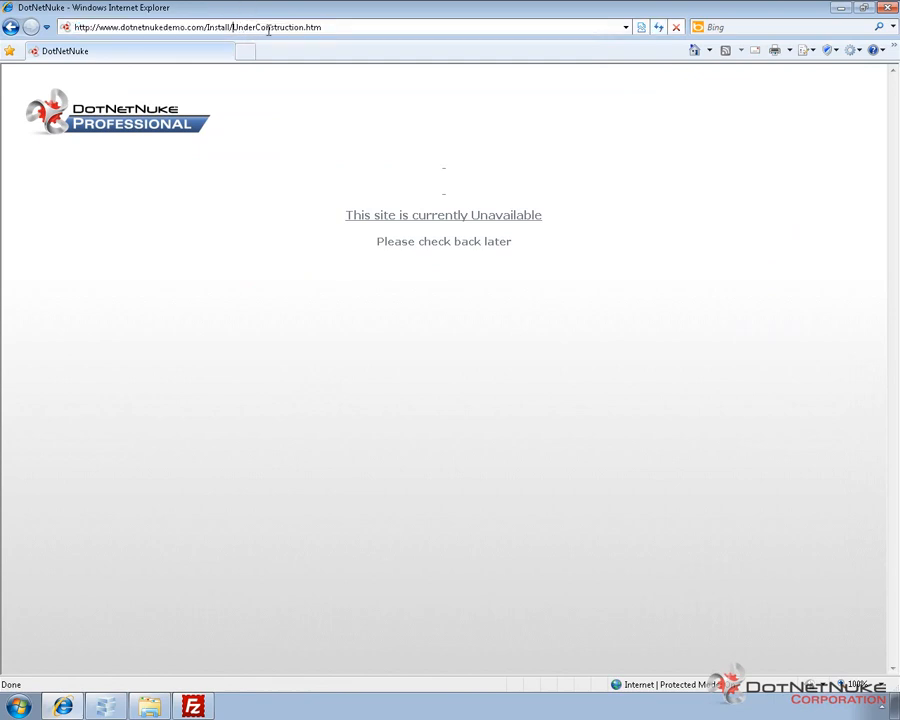
{"action": "double_click", "coordinate": [277, 27]}
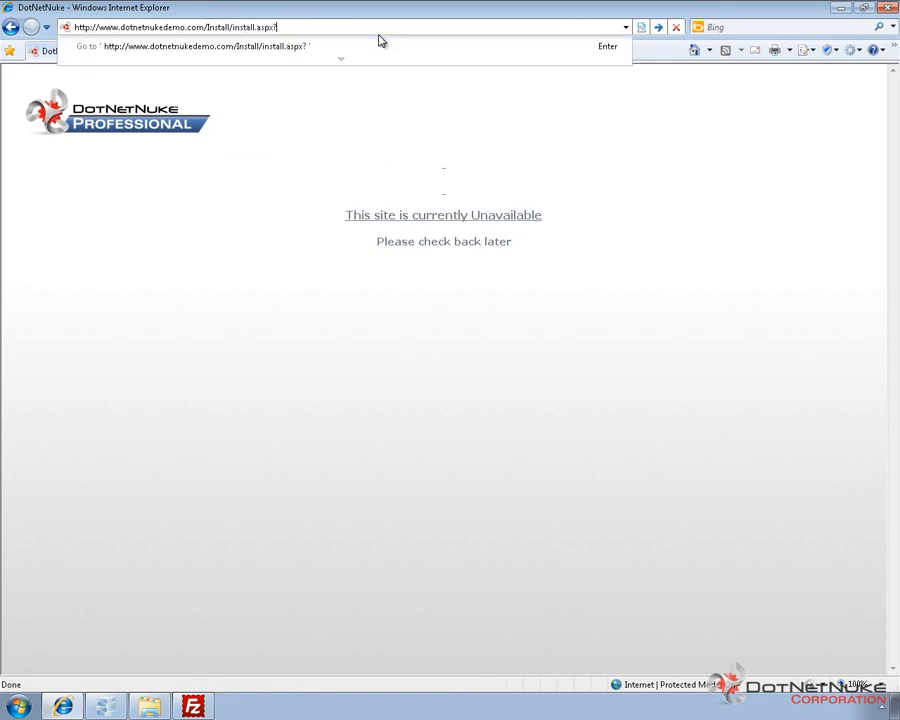
Step: Load /Install/install.aspx?mode=upgrade and scroll the status report down to Upgrade Complete
{"action": "type", "text": "mode=upgrade"}
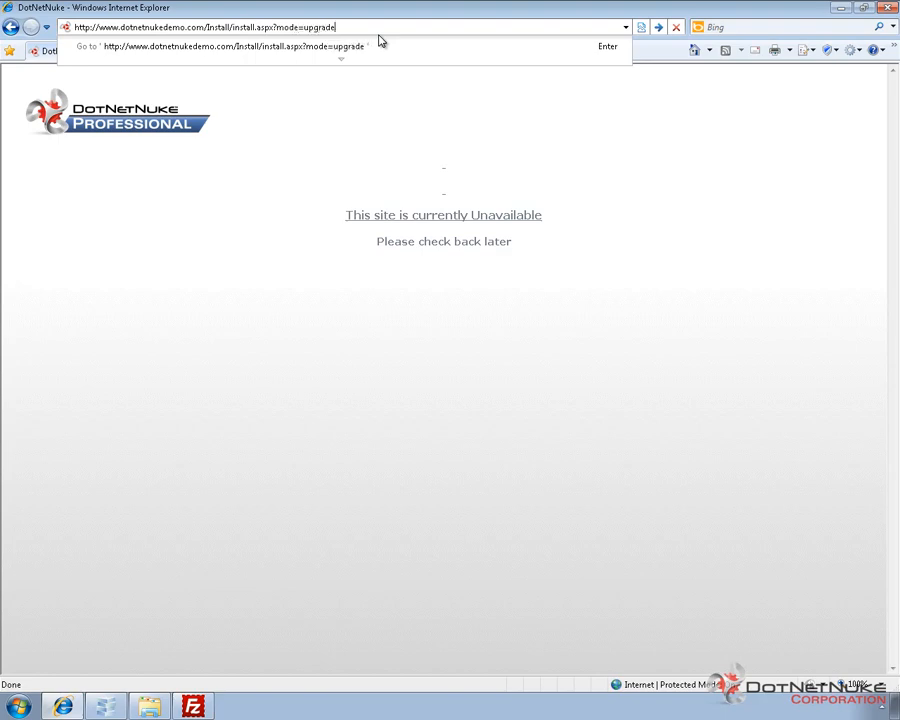
{"action": "key", "text": "Return"}
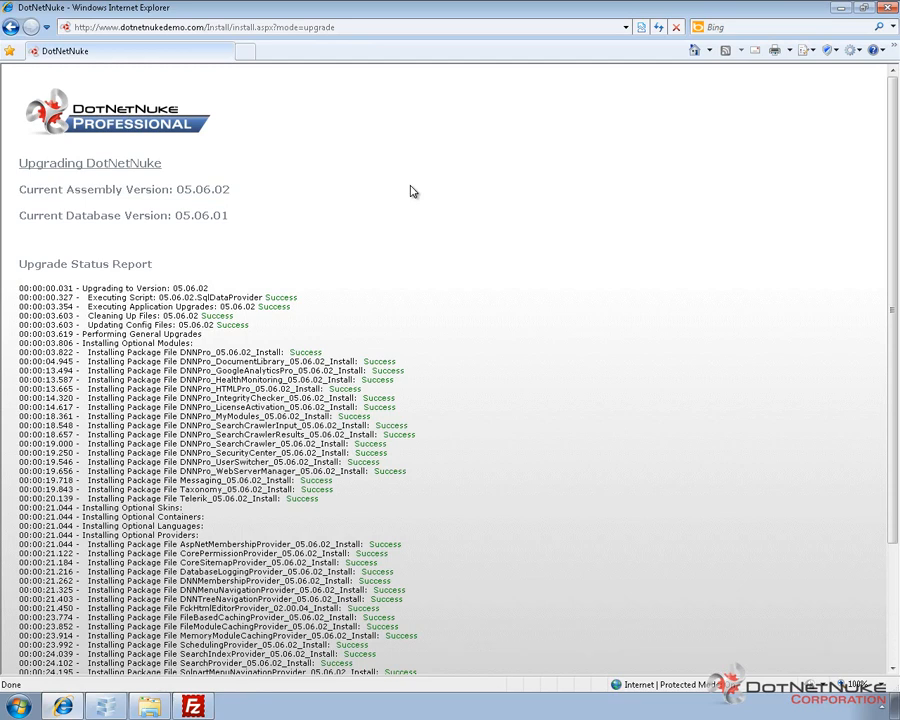
{"action": "scroll", "scroll_direction": "down", "scroll_amount": 3}
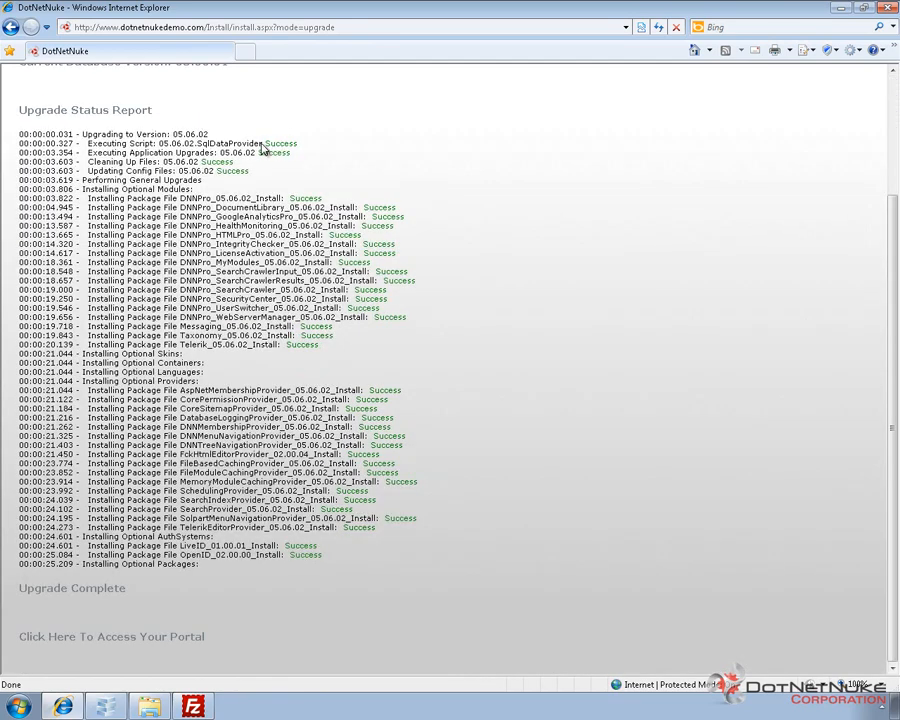
{"action": "mouse_move", "coordinate": [292, 391]}
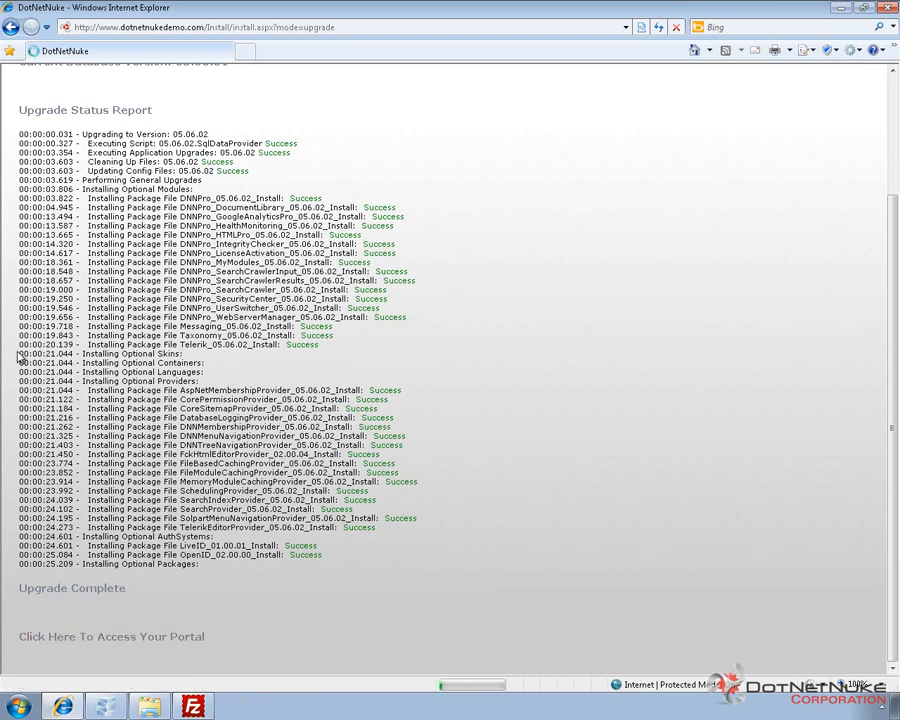
{"action": "mouse_move", "coordinate": [585, 338]}
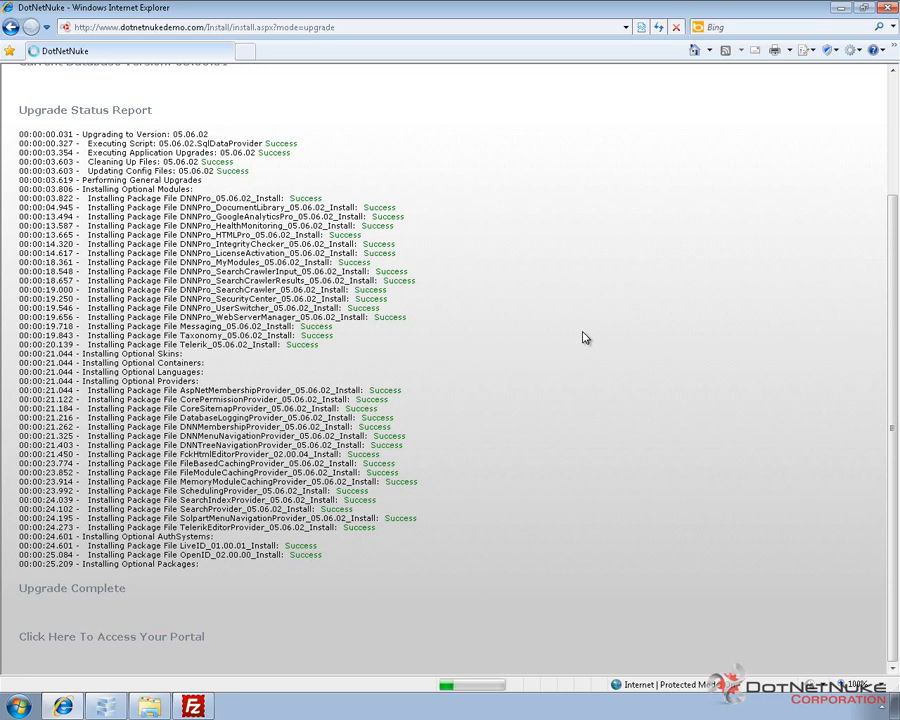
Step: Enter the portal and go to HOST > Host Settings to see version 05.06.02 (144)
{"action": "left_click", "coordinate": [111, 636]}
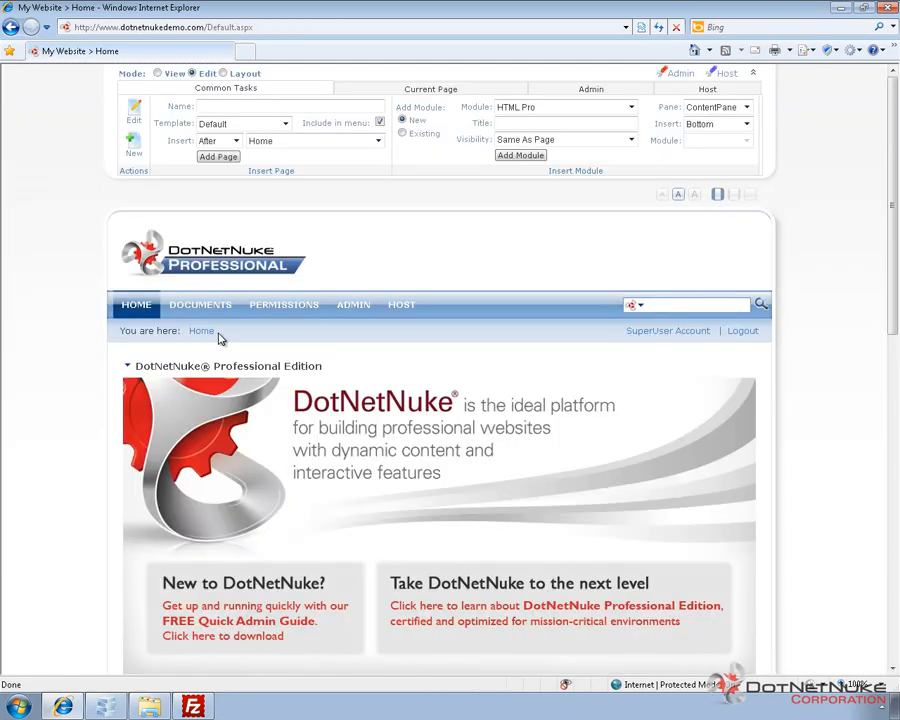
{"action": "mouse_move", "coordinate": [295, 338]}
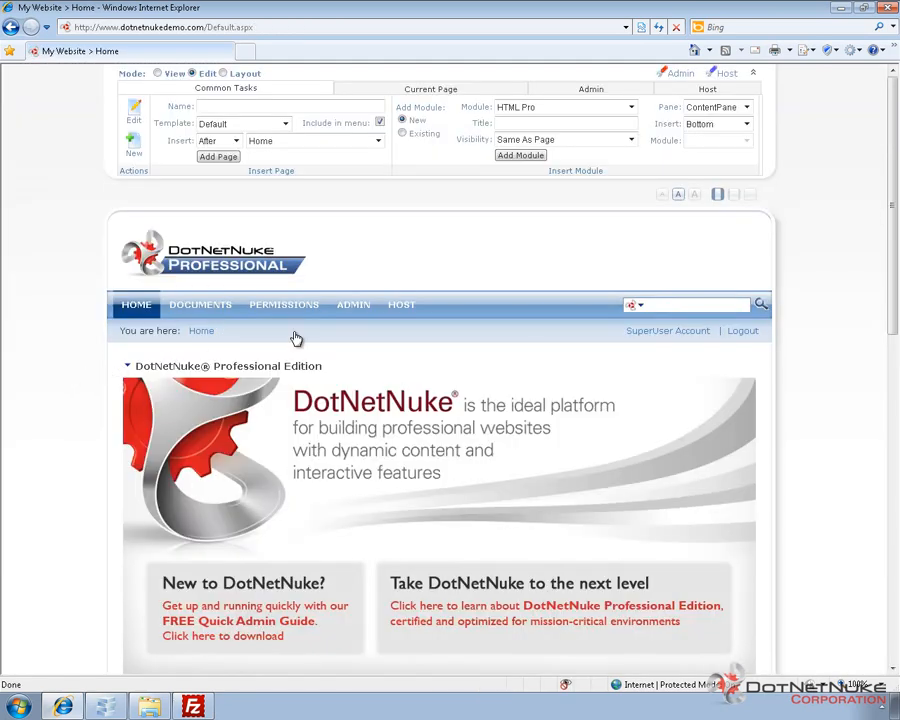
{"action": "left_click", "coordinate": [401, 304]}
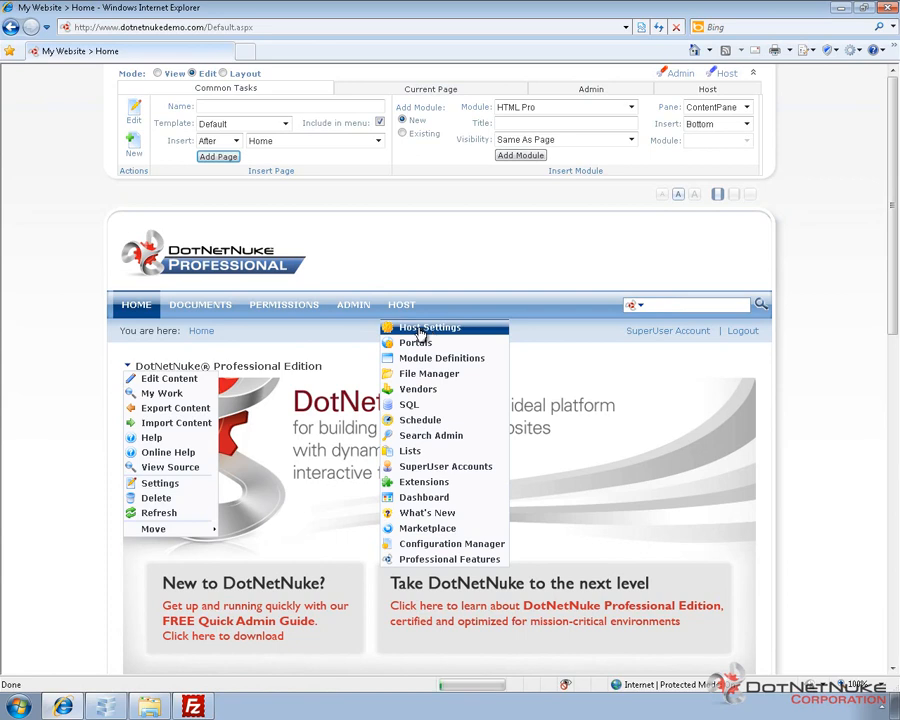
{"action": "left_click", "coordinate": [429, 327]}
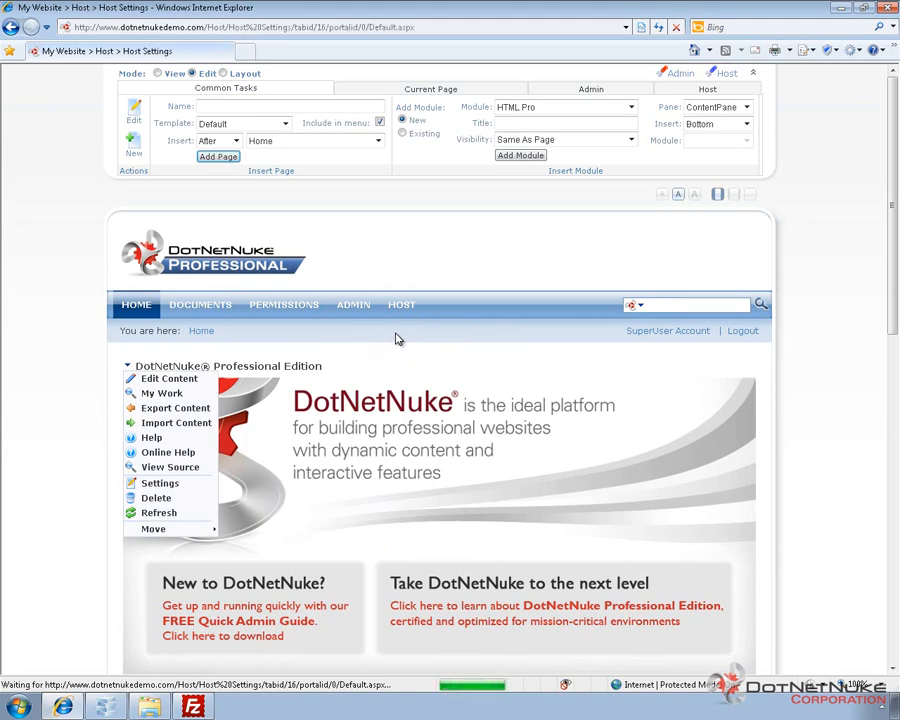
{"action": "left_click", "coordinate": [401, 304]}
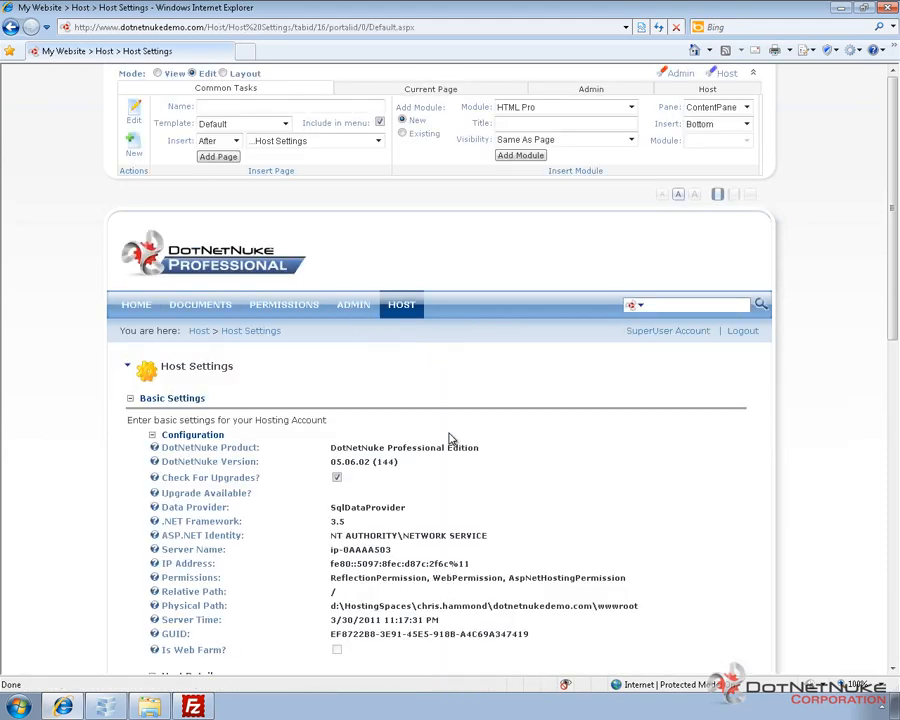